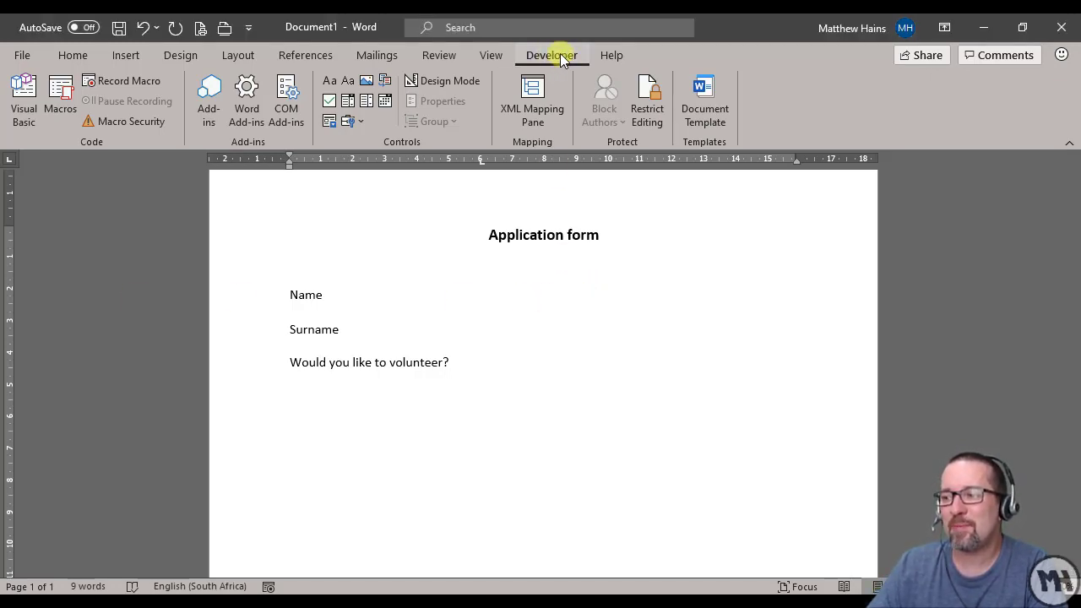
Enable the Developer controls in the Customize Ribbon settings and confirm
{"action": "left_click", "coordinate": [481, 294]}
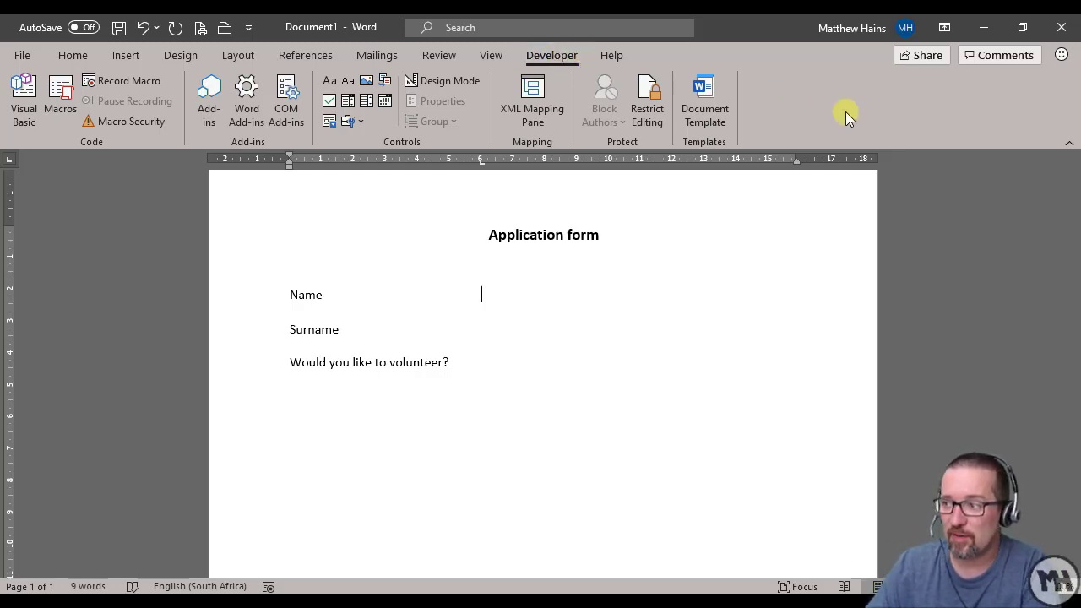
{"action": "mouse_move", "coordinate": [1010, 102]}
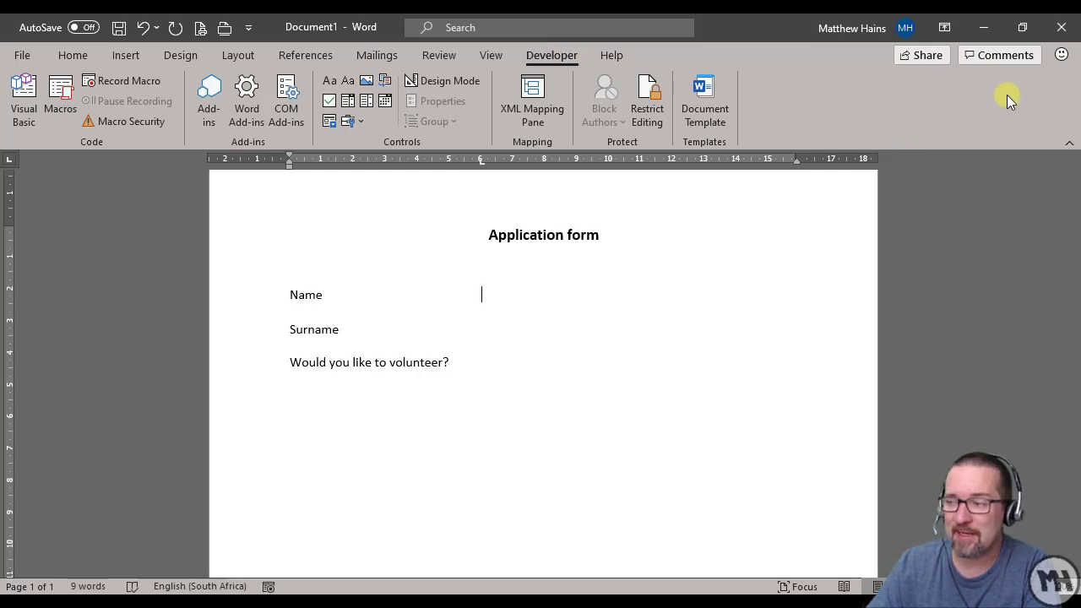
{"action": "right_click", "coordinate": [1010, 92]}
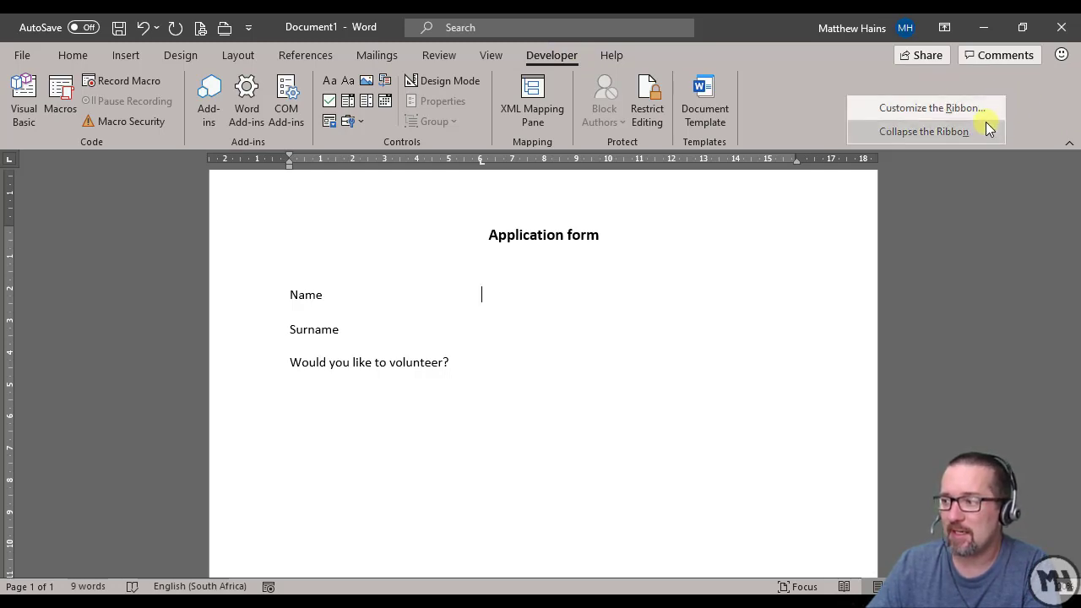
{"action": "mouse_move", "coordinate": [932, 108]}
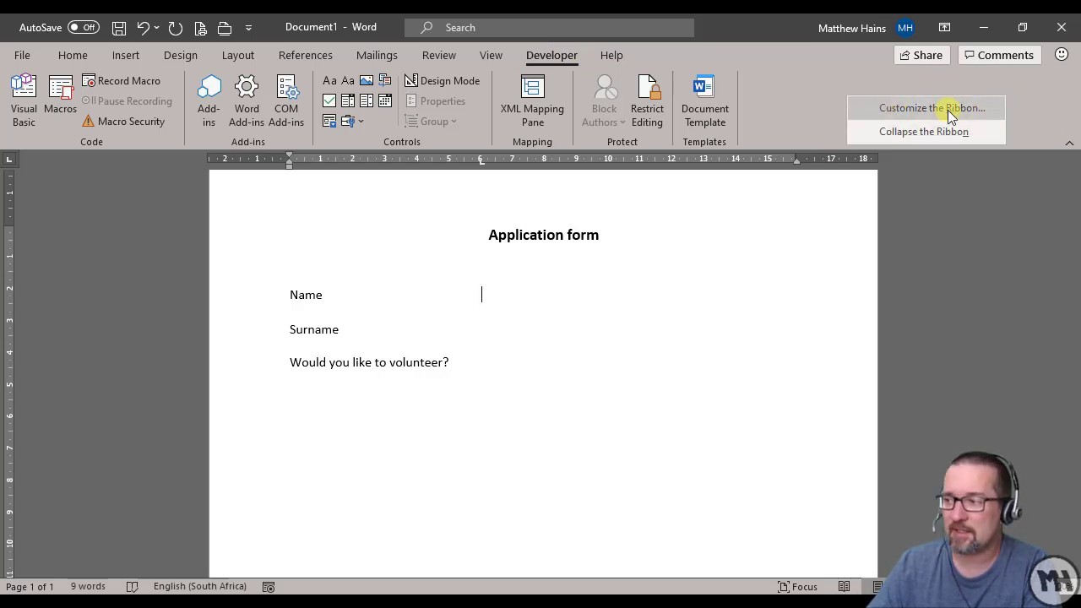
{"action": "left_click", "coordinate": [932, 108]}
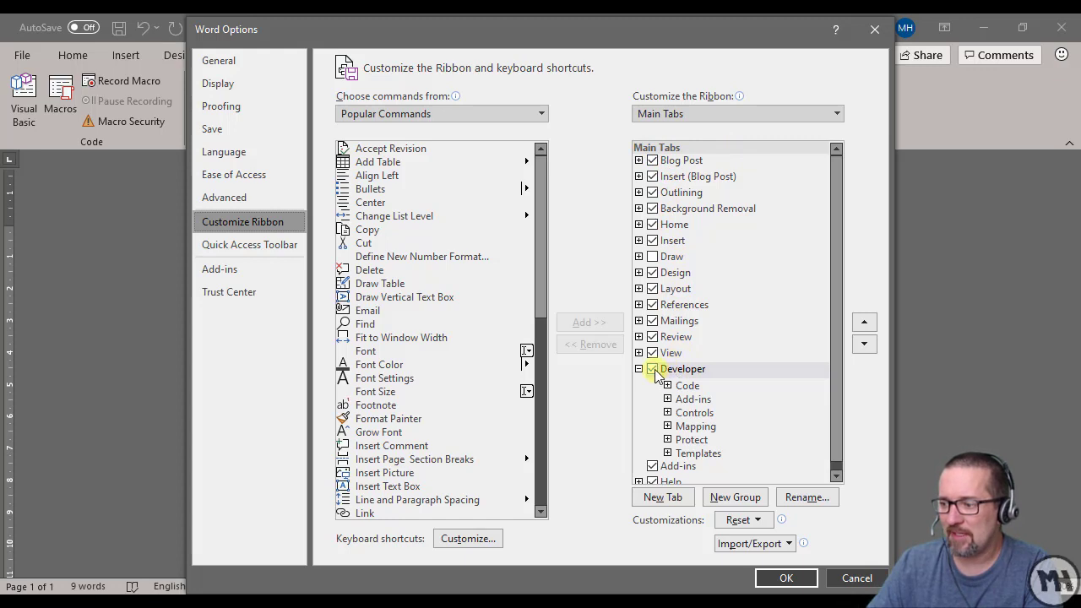
{"action": "left_click", "coordinate": [652, 368]}
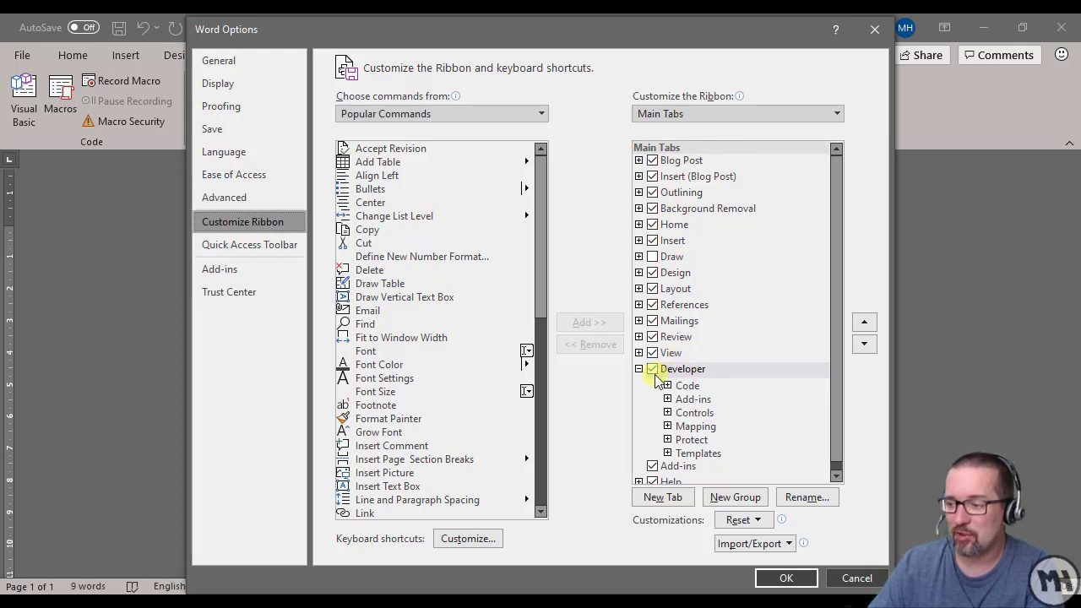
{"action": "left_click", "coordinate": [638, 368]}
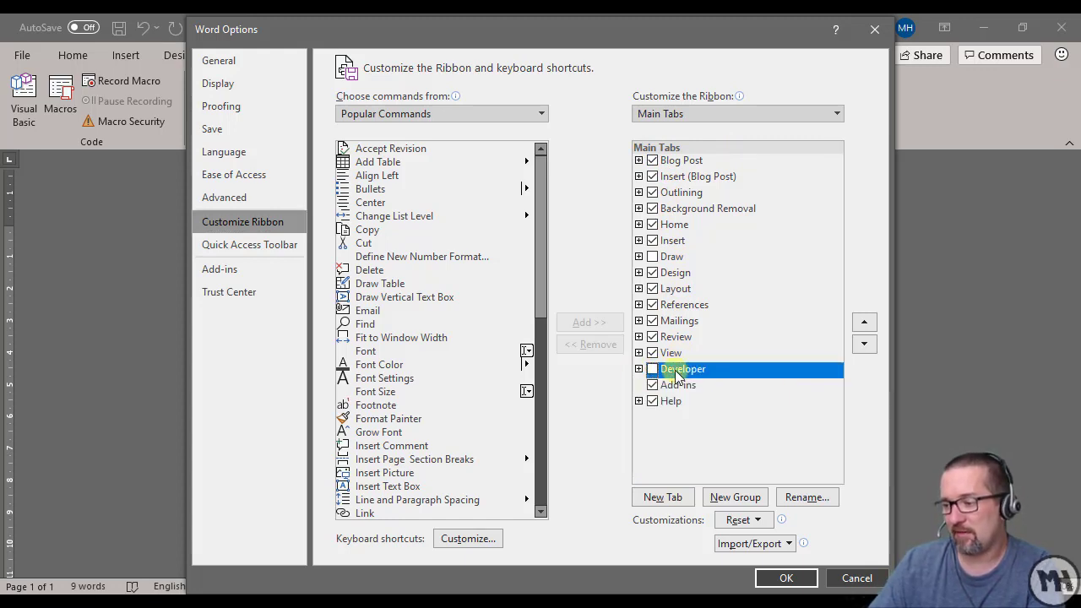
{"action": "left_click", "coordinate": [652, 368]}
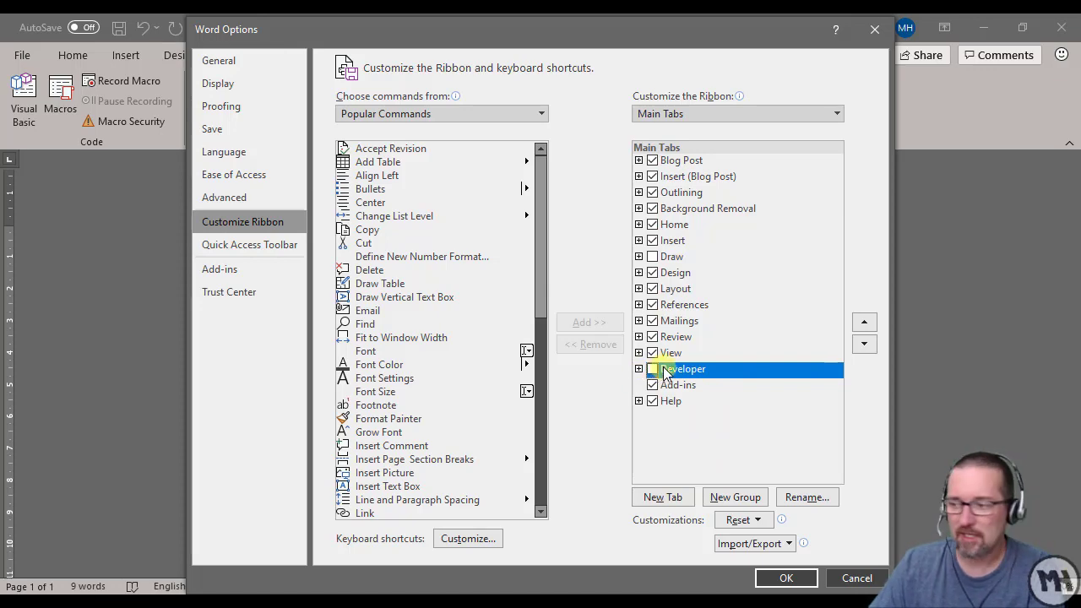
{"action": "left_click", "coordinate": [652, 368]}
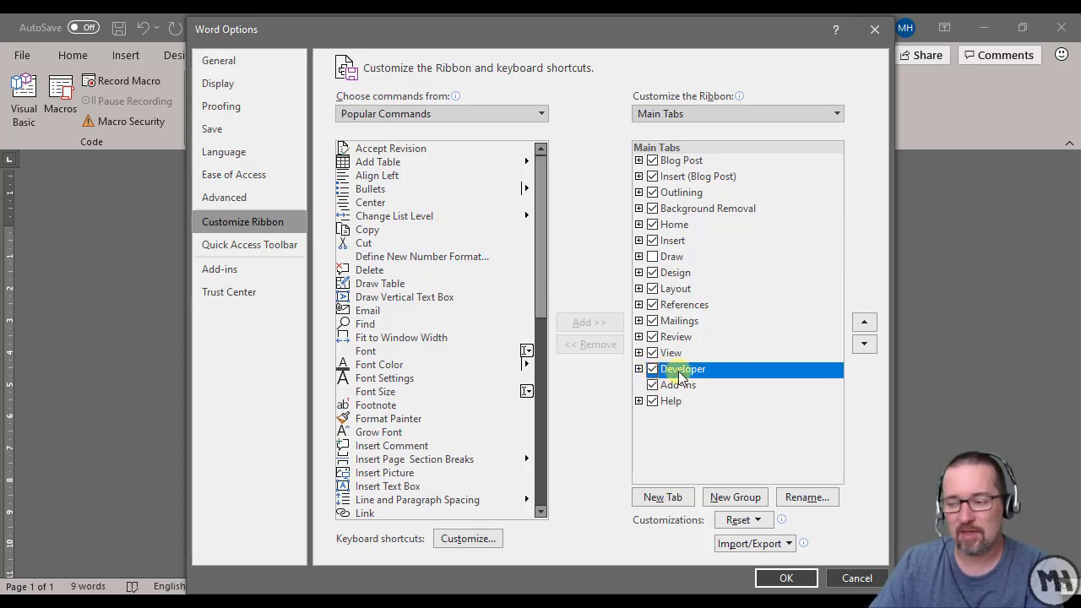
{"action": "left_click", "coordinate": [785, 578]}
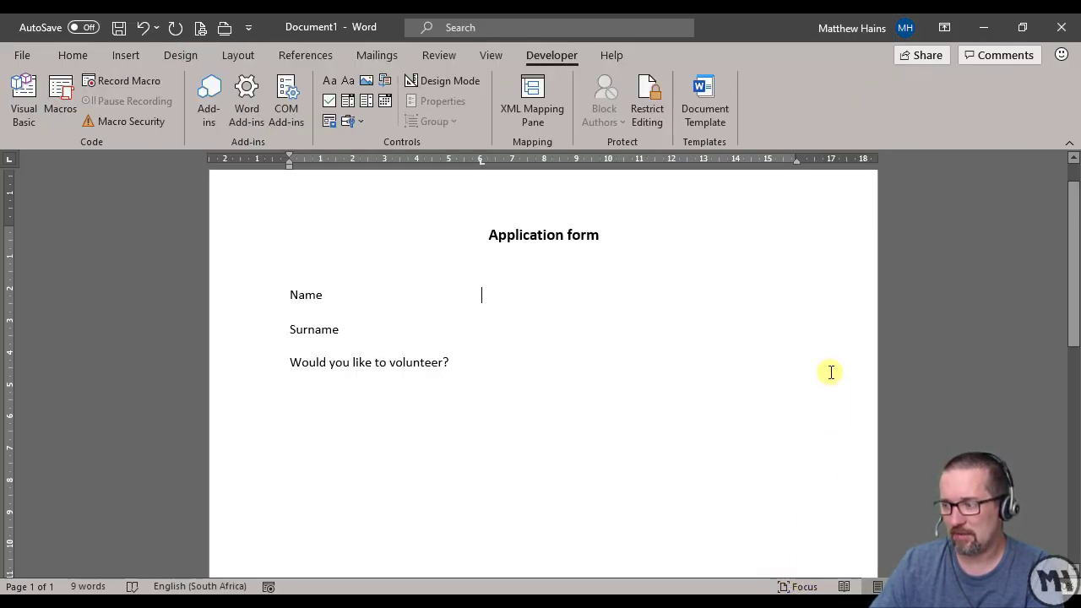
Check the Developer setting again through File > Options and return to the document
{"action": "right_click", "coordinate": [1030, 101]}
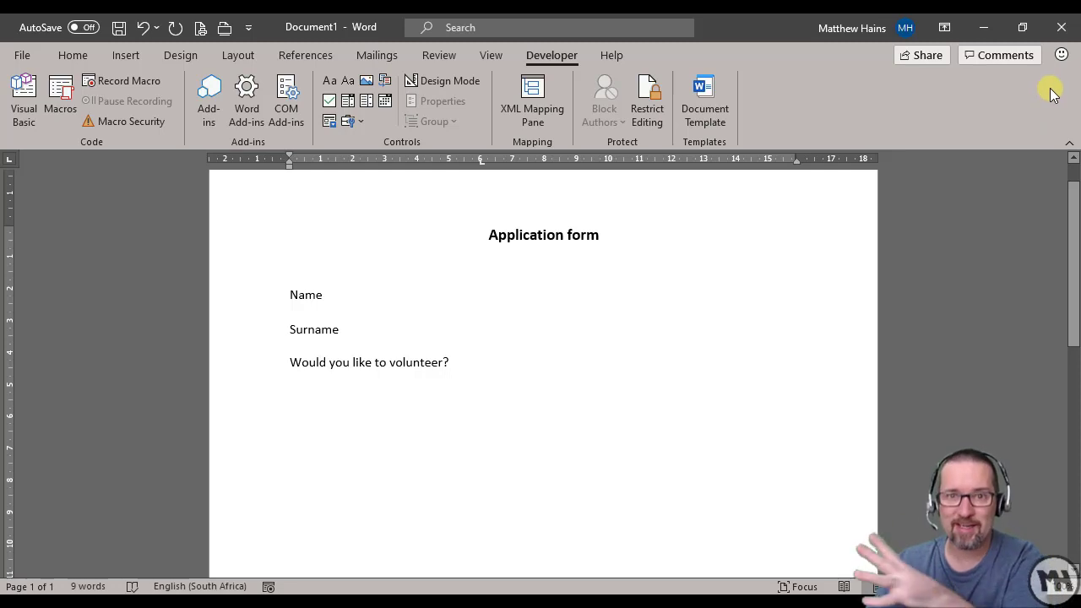
{"action": "left_click", "coordinate": [22, 54]}
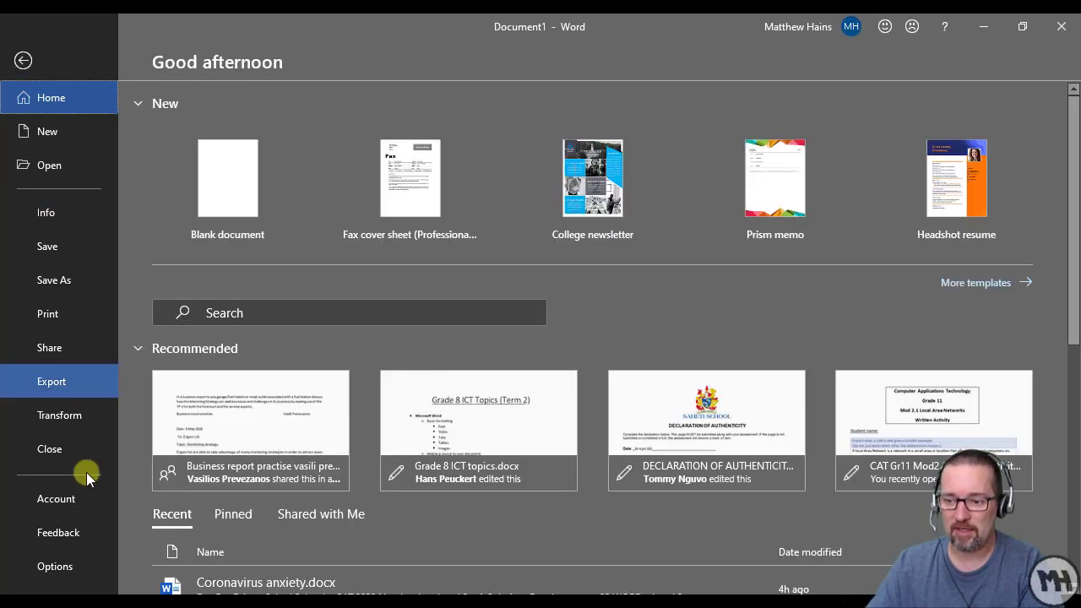
{"action": "left_click", "coordinate": [54, 566]}
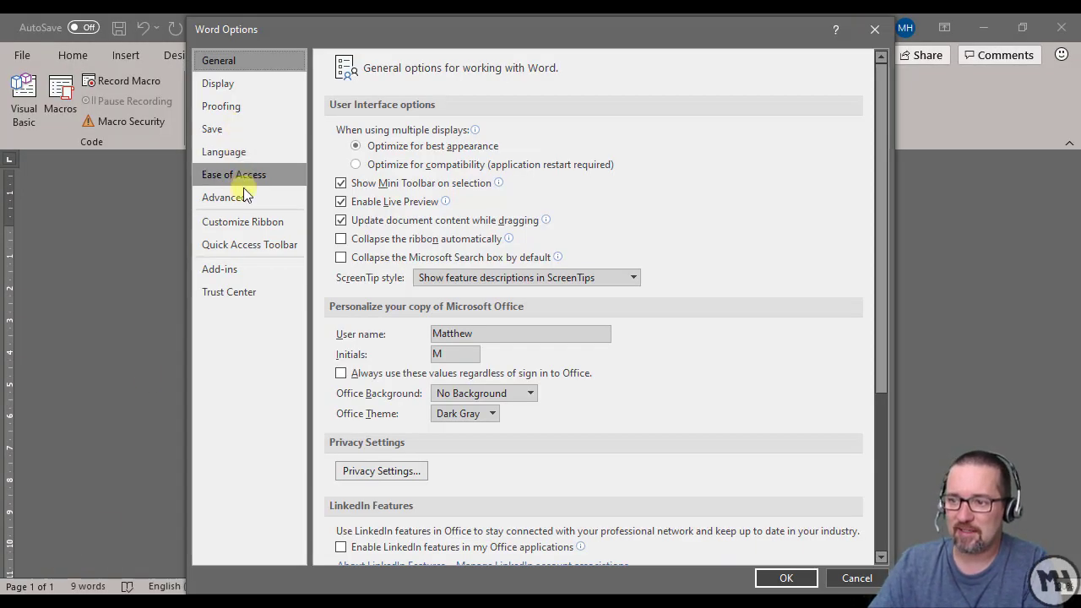
{"action": "left_click", "coordinate": [243, 221]}
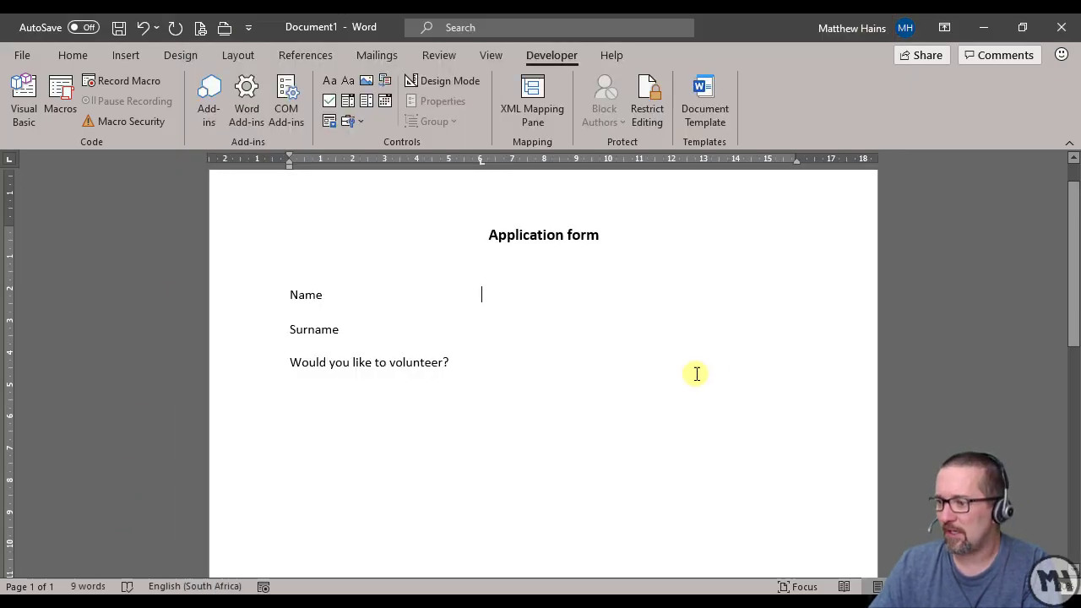
{"action": "mouse_move", "coordinate": [382, 138]}
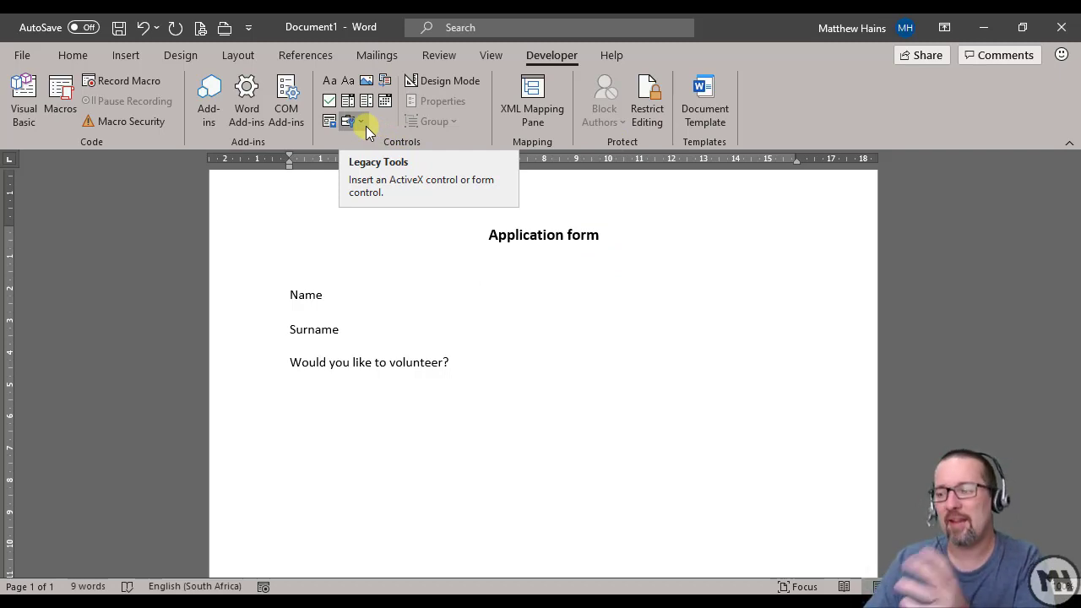
{"action": "left_click", "coordinate": [481, 294]}
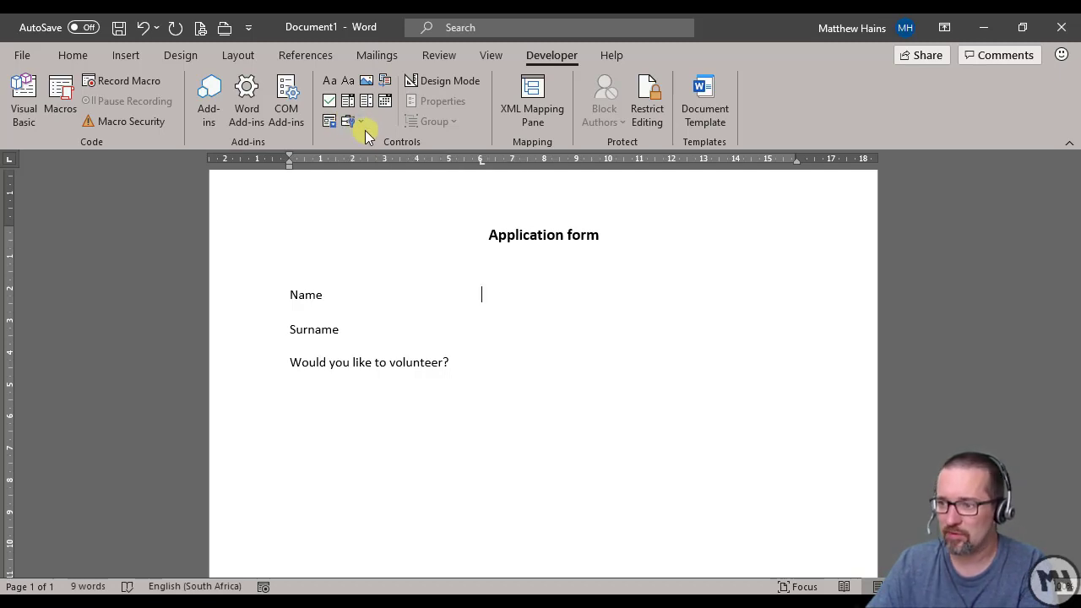
Add legacy Text Form Fields after Name and Surname and a Check Box after the volunteer question
{"action": "left_click", "coordinate": [348, 122]}
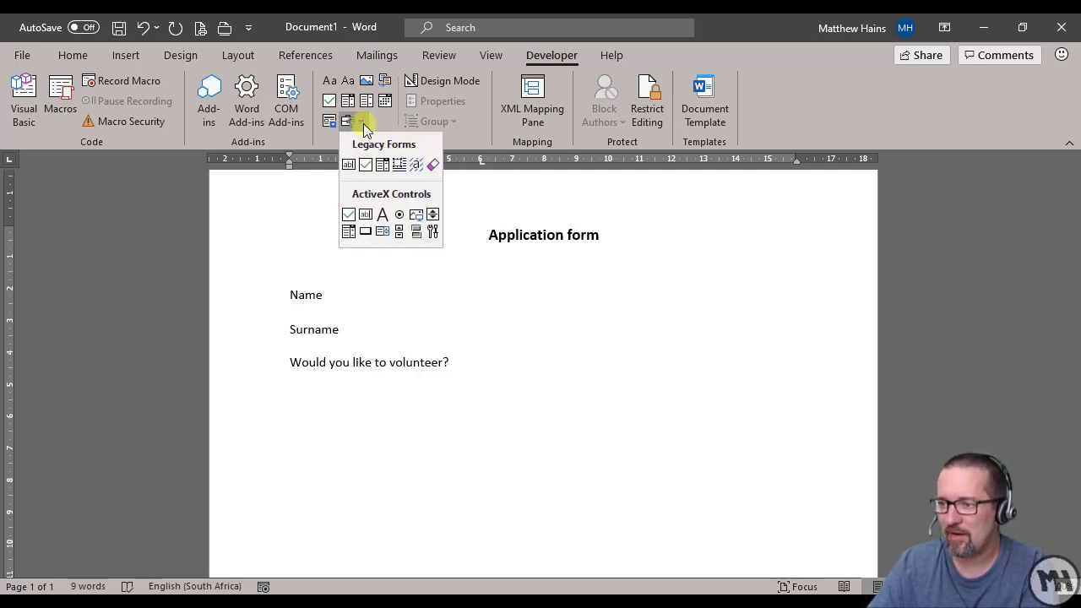
{"action": "mouse_move", "coordinate": [348, 166]}
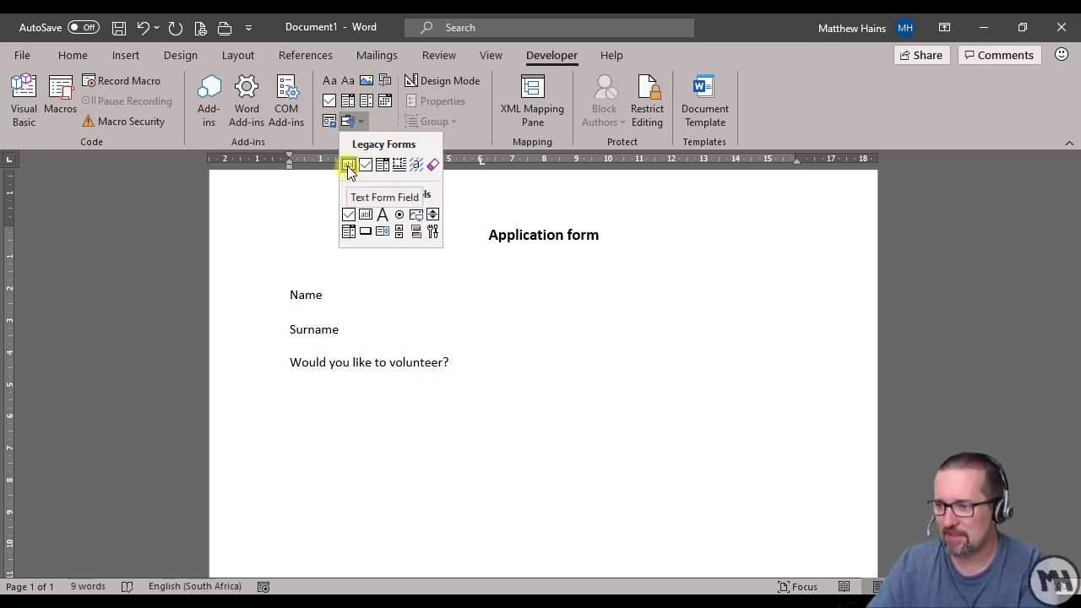
{"action": "left_click", "coordinate": [348, 166]}
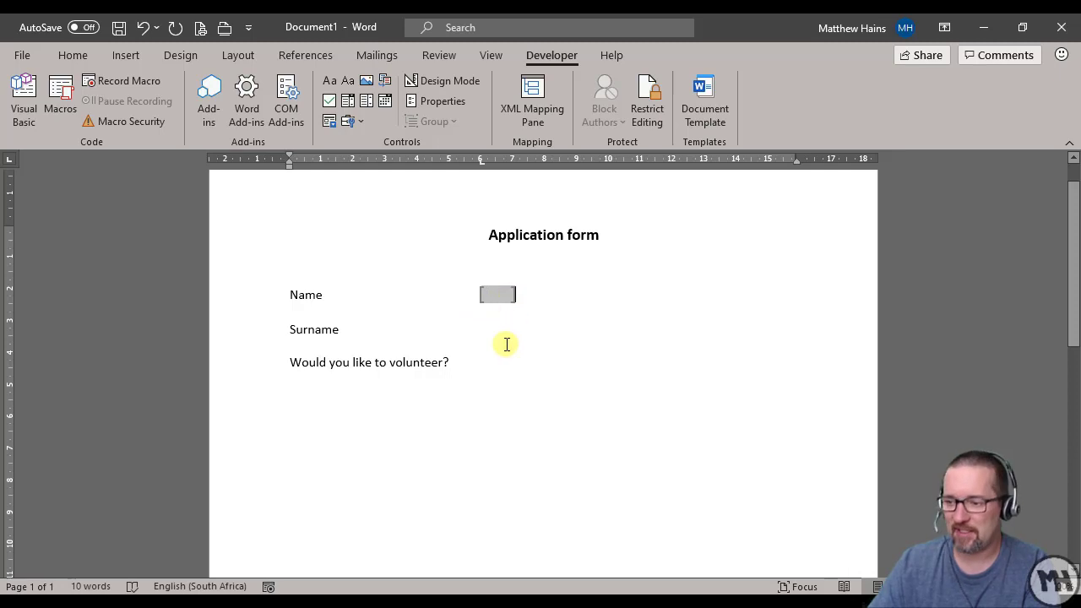
{"action": "left_click", "coordinate": [481, 330]}
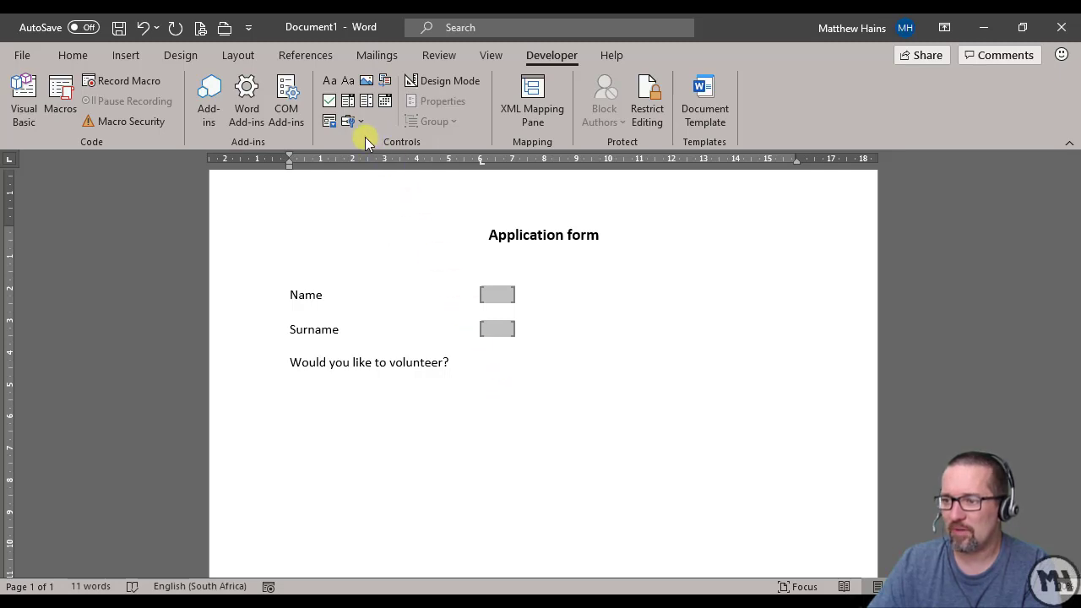
{"action": "left_click", "coordinate": [348, 121]}
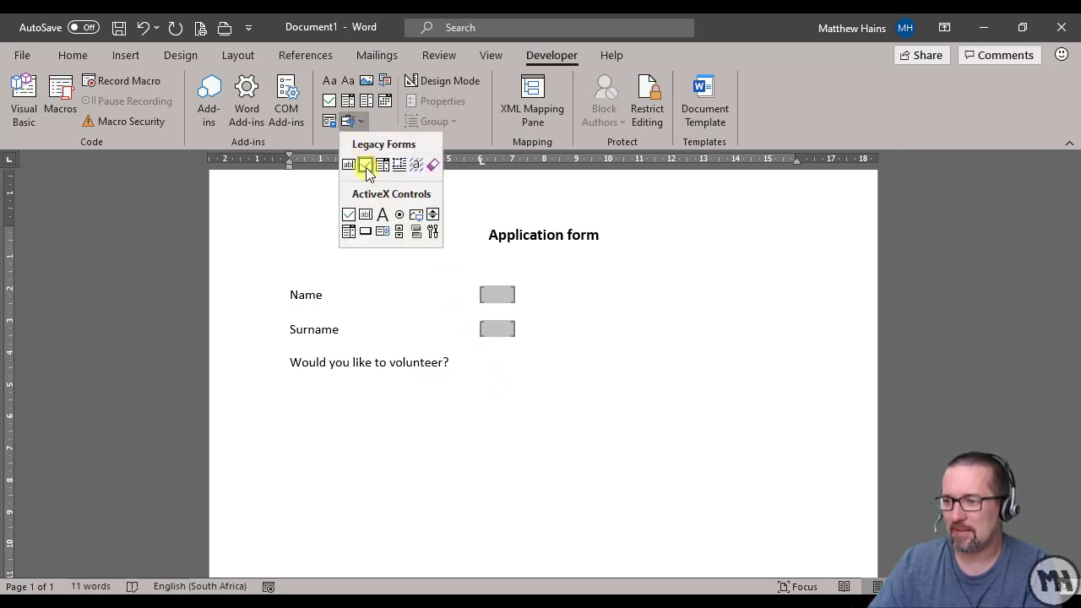
{"action": "left_click", "coordinate": [365, 166]}
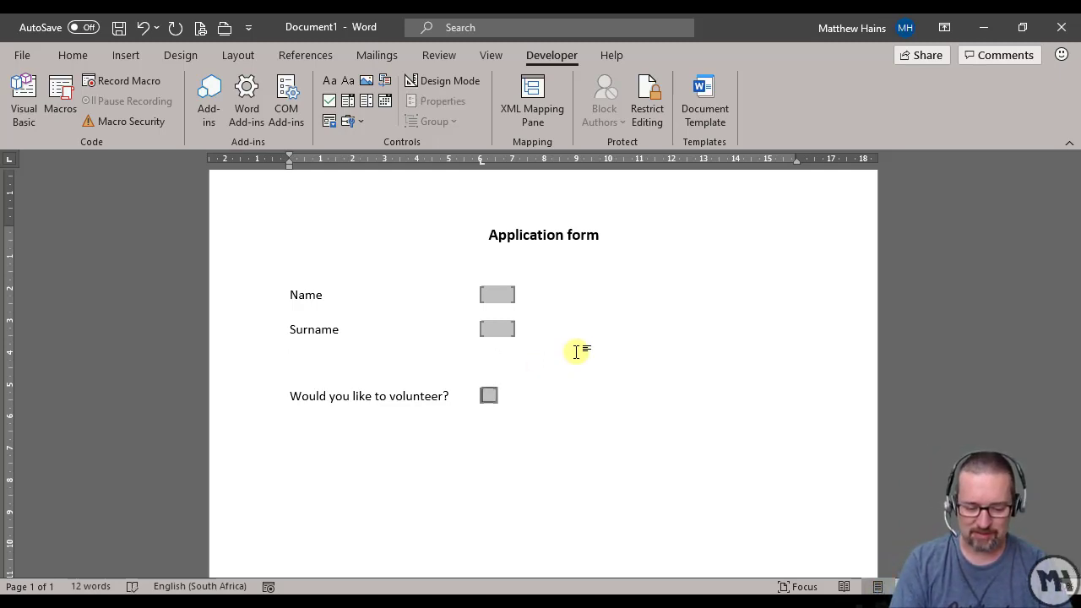
Add an 'Area of expertise' line with its own legacy text field
{"action": "type", "text": "Area of exper"}
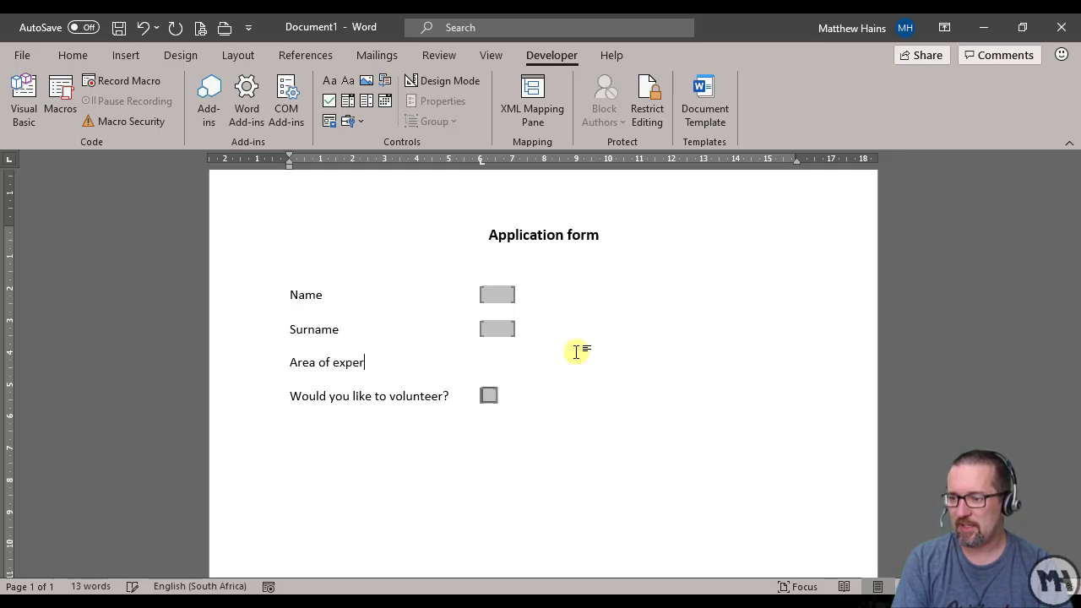
{"action": "type", "text": "tise"}
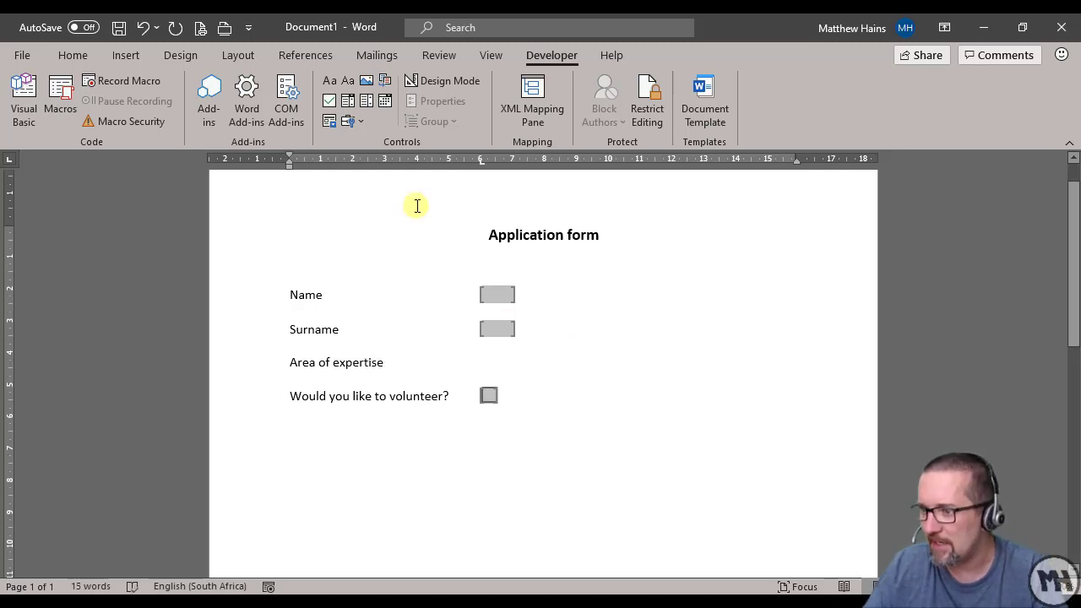
{"action": "left_click", "coordinate": [346, 120]}
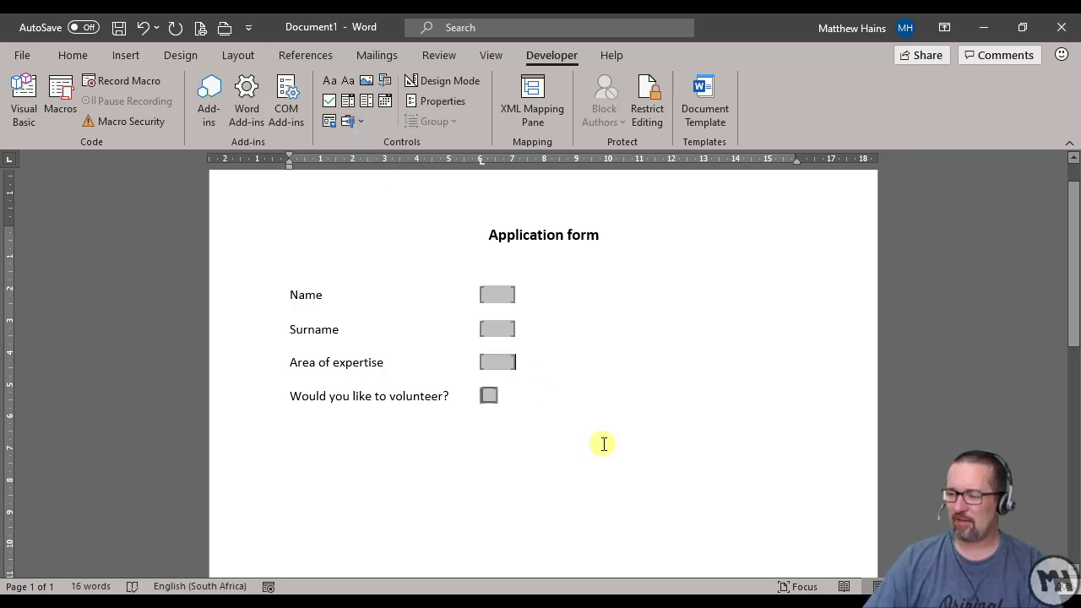
{"action": "mouse_move", "coordinate": [616, 429]}
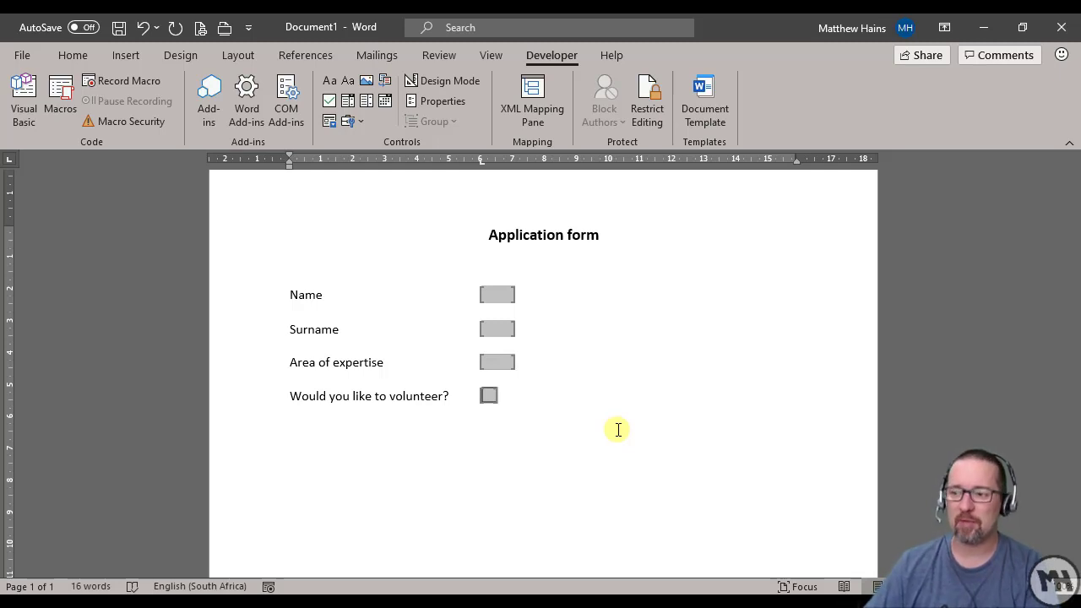
{"action": "left_click", "coordinate": [497, 294]}
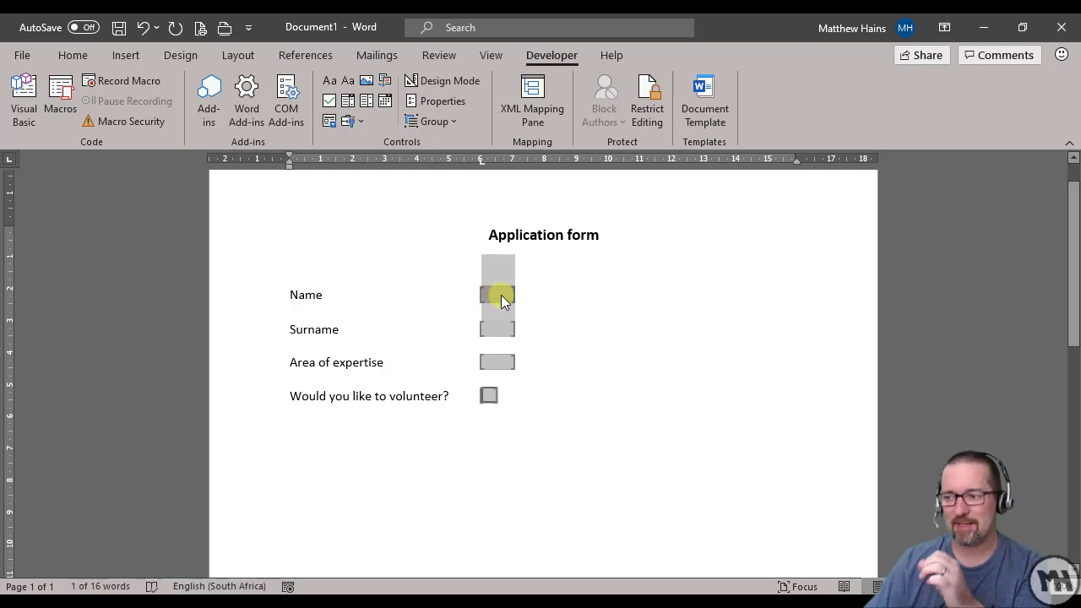
{"action": "double_click", "coordinate": [497, 294]}
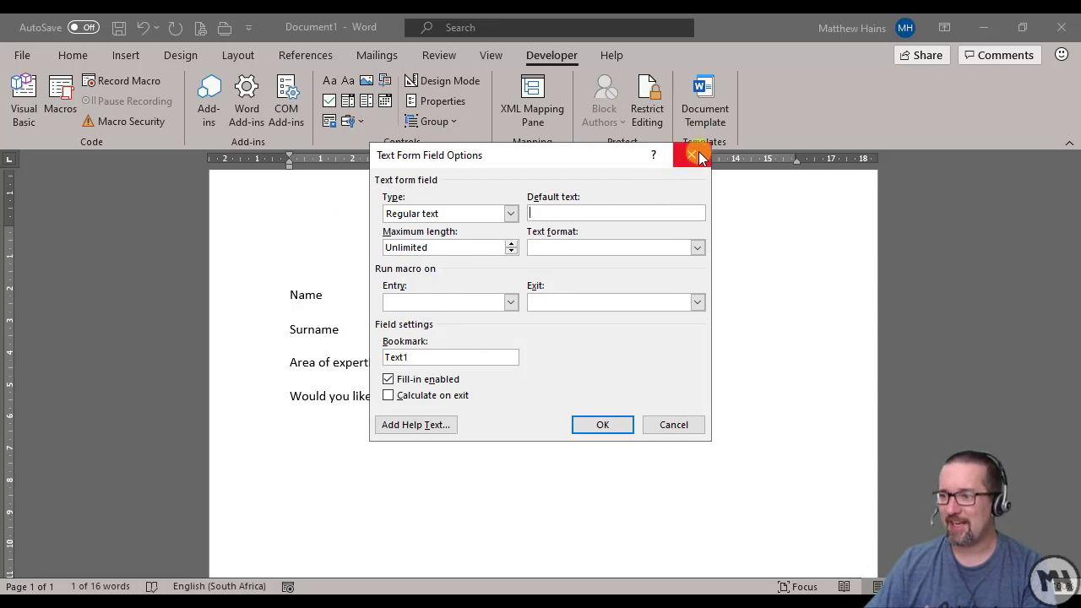
{"action": "left_click", "coordinate": [692, 155]}
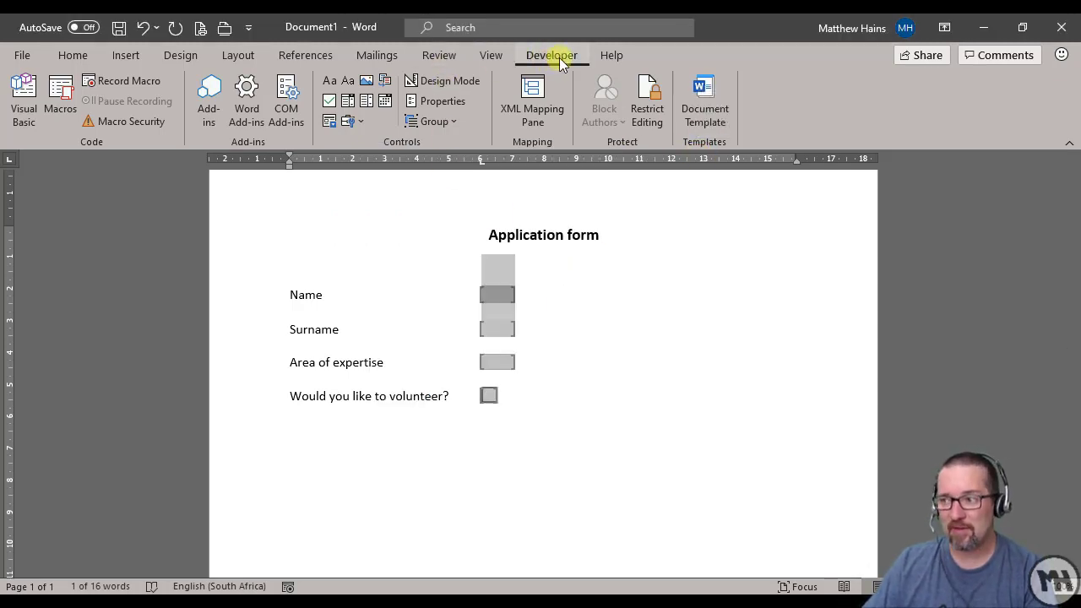
{"action": "left_click", "coordinate": [496, 294]}
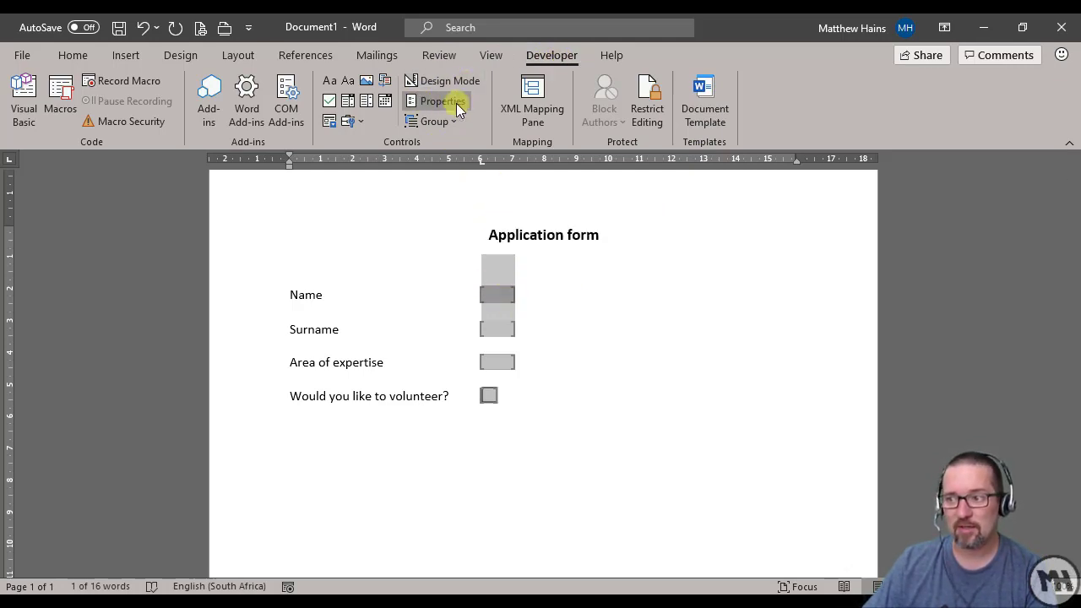
Give the Name field default text 'enter your name', maximum length 20 and Uppercase format
{"action": "left_click", "coordinate": [436, 101]}
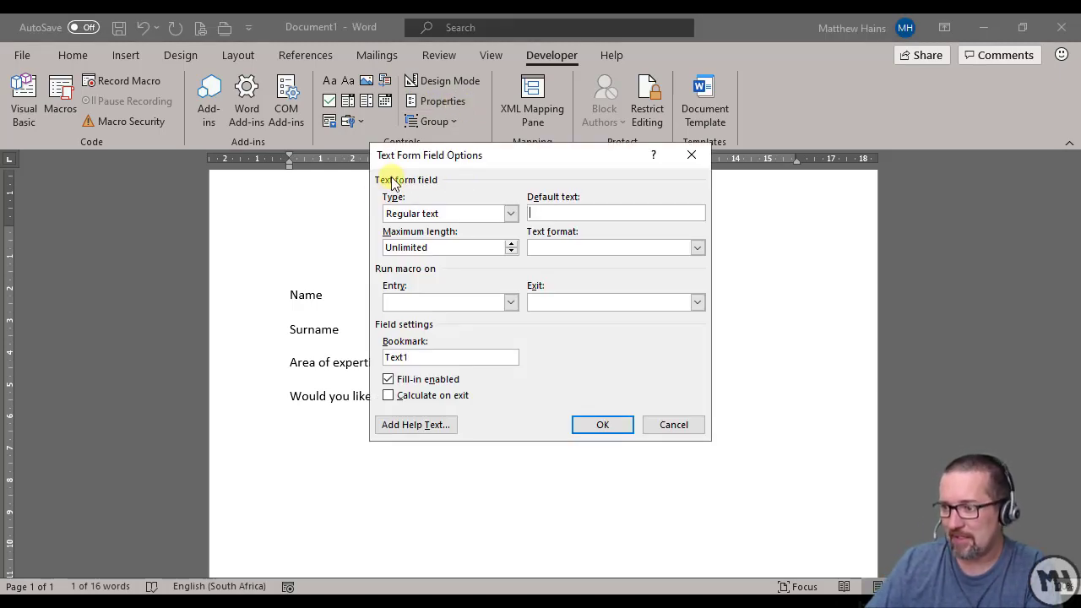
{"action": "left_click", "coordinate": [510, 212]}
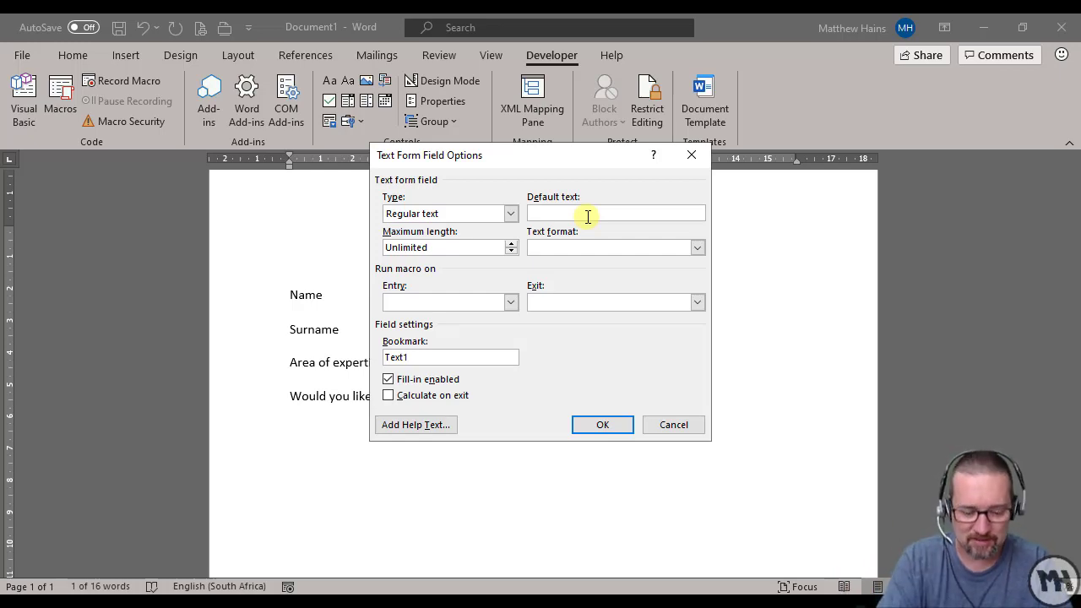
{"action": "type", "text": "enter y"}
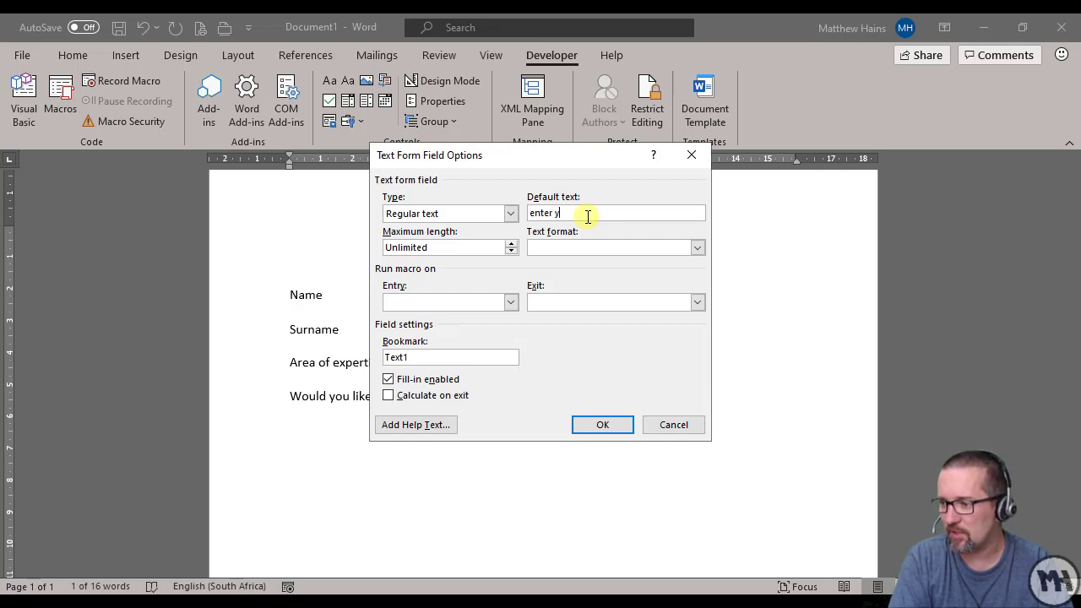
{"action": "type", "text": "our name"}
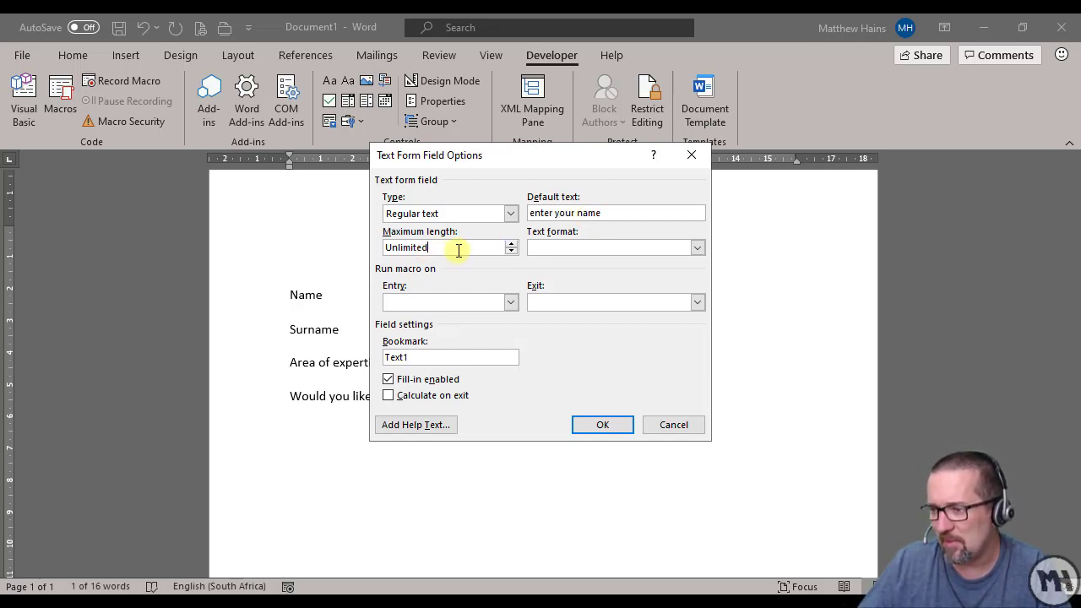
{"action": "triple_click", "coordinate": [422, 247]}
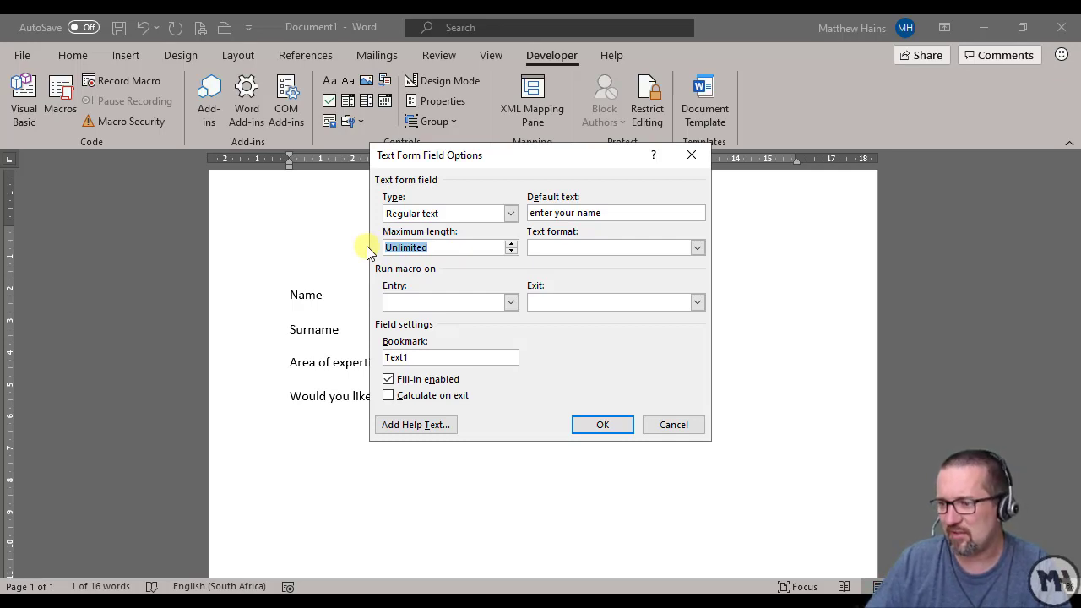
{"action": "type", "text": "20"}
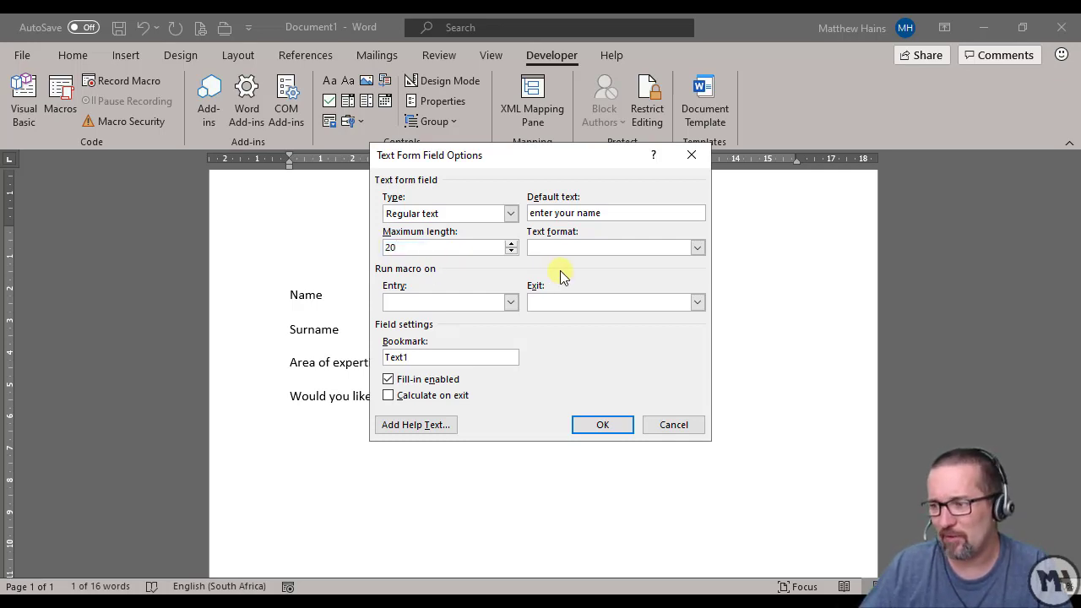
{"action": "mouse_move", "coordinate": [697, 246]}
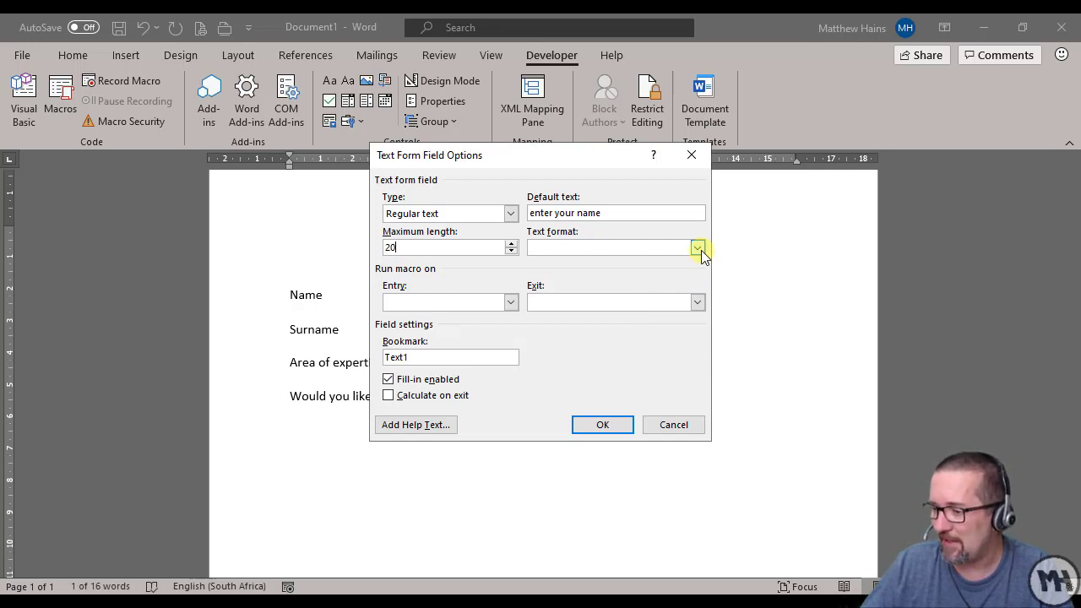
{"action": "left_click", "coordinate": [695, 246]}
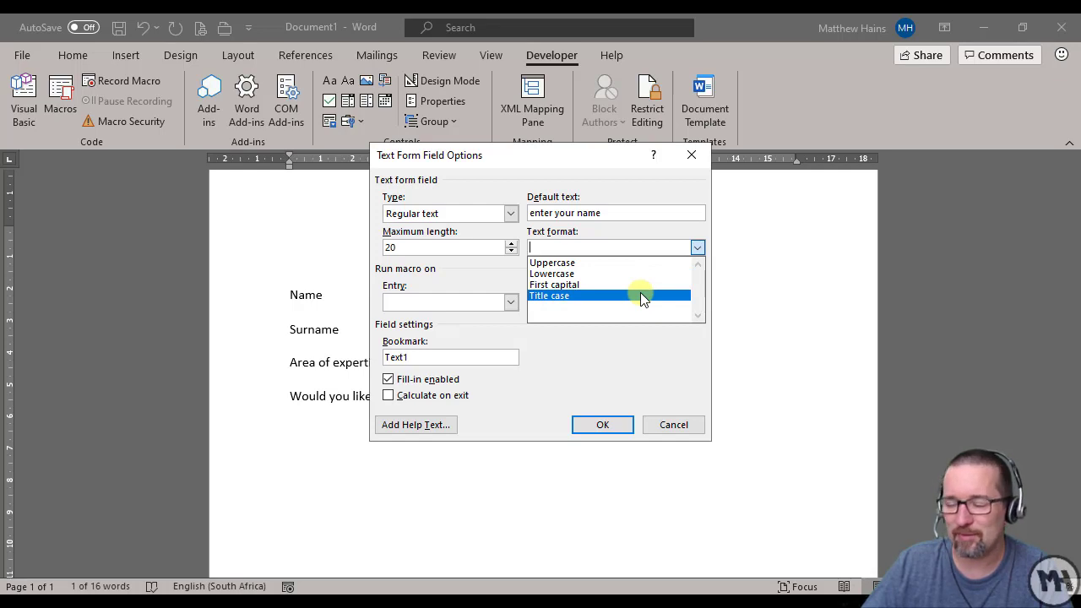
{"action": "mouse_move", "coordinate": [641, 263]}
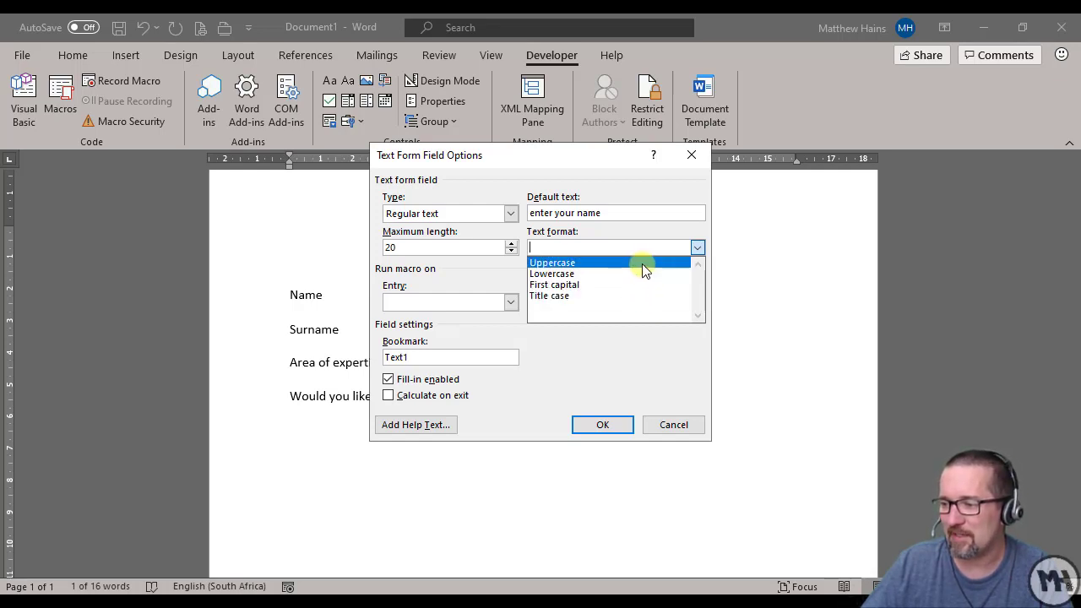
{"action": "left_click", "coordinate": [551, 261]}
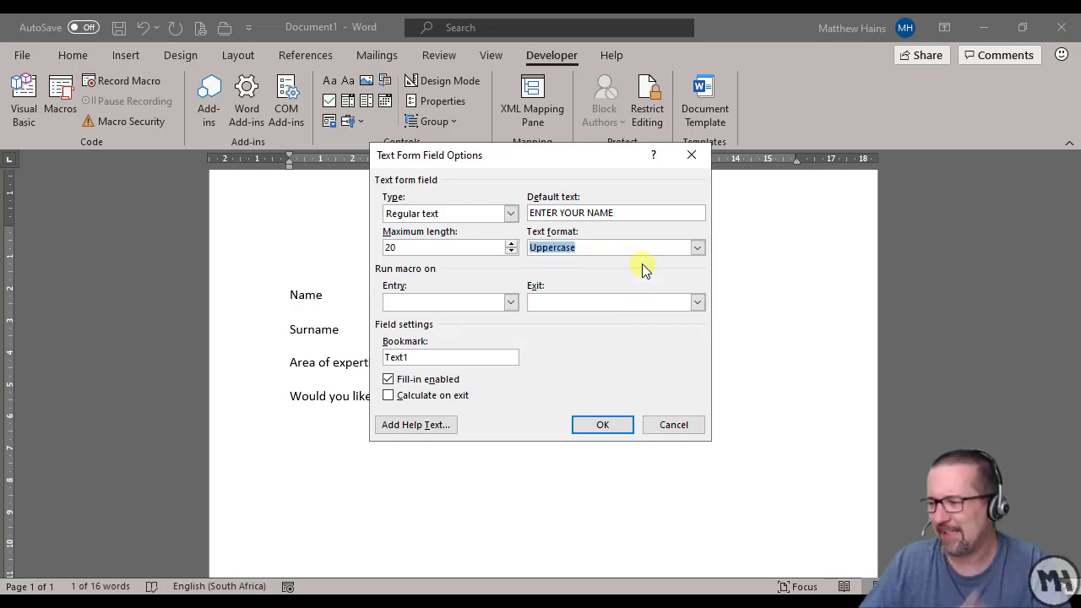
{"action": "mouse_move", "coordinate": [606, 302]}
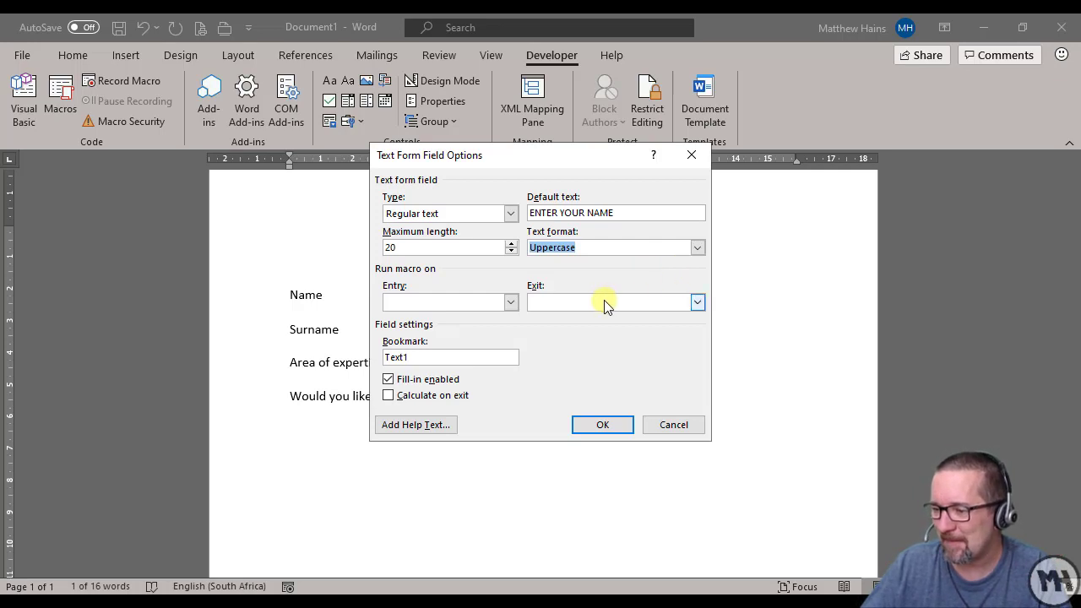
{"action": "left_click", "coordinate": [601, 425]}
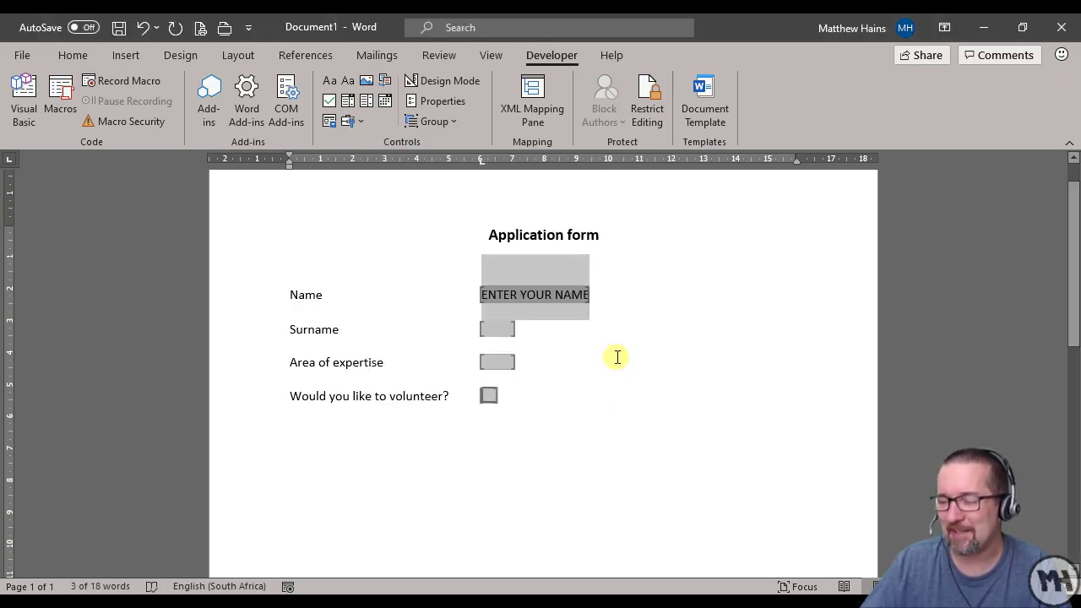
Give the Surname field default text 'enter surname', maximum length 20 and Uppercase format
{"action": "left_click", "coordinate": [497, 327]}
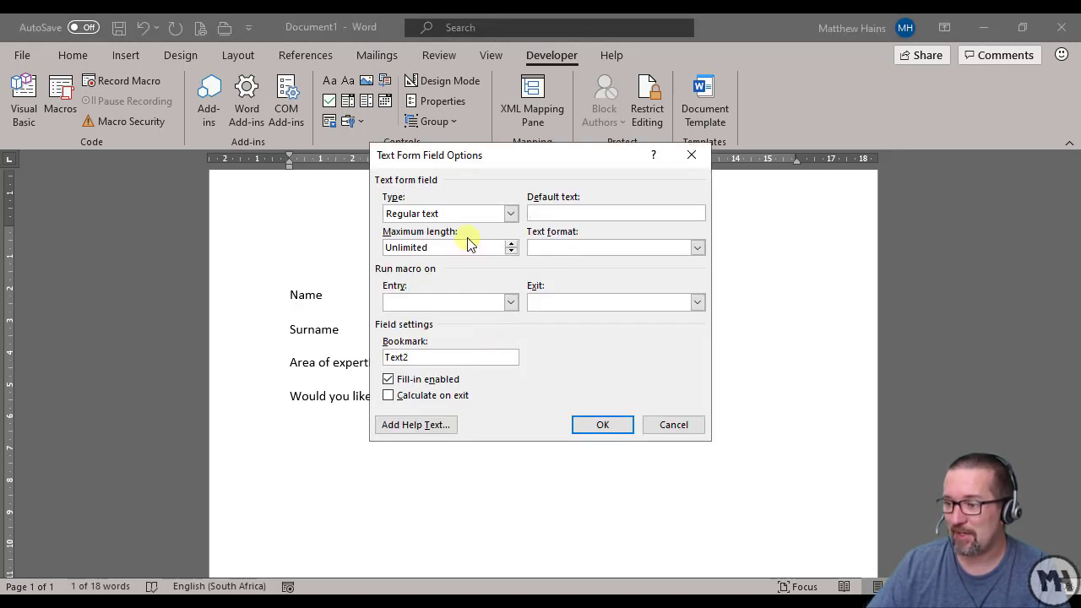
{"action": "left_click", "coordinate": [615, 213]}
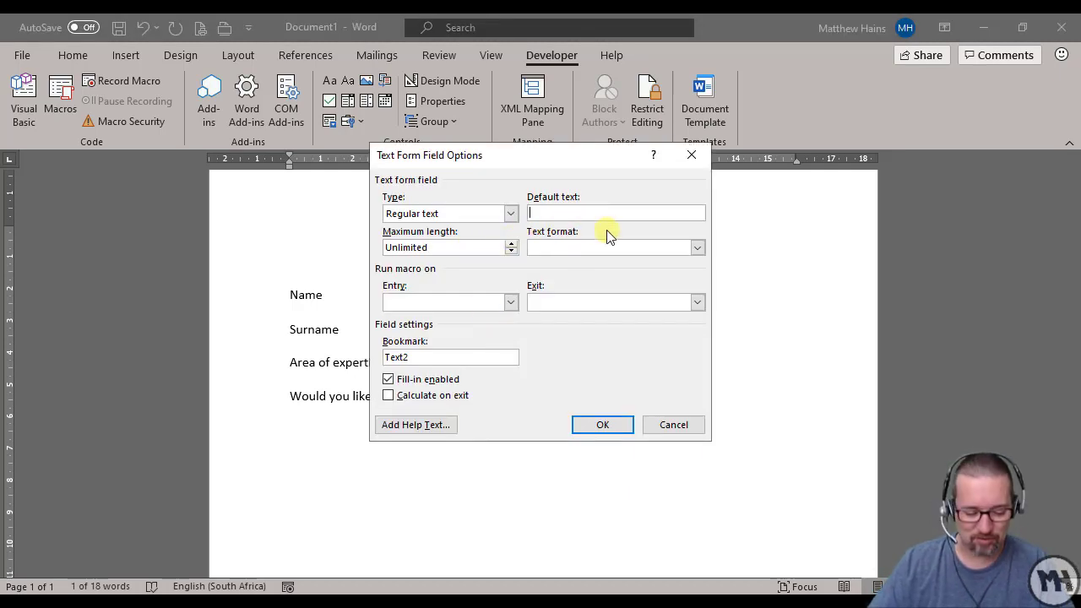
{"action": "type", "text": "enter"}
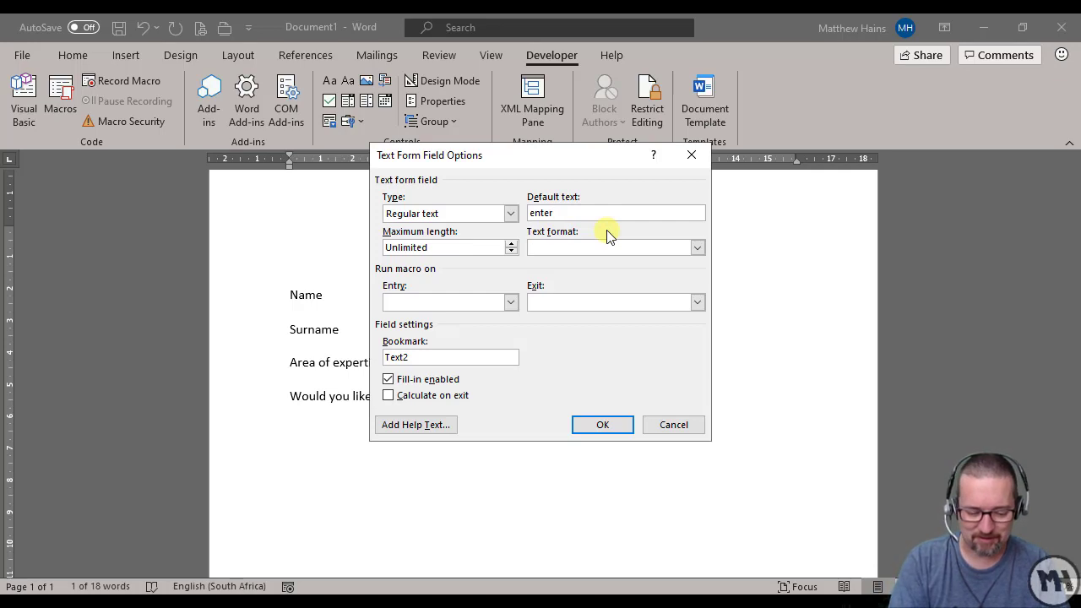
{"action": "type", "text": "surname"}
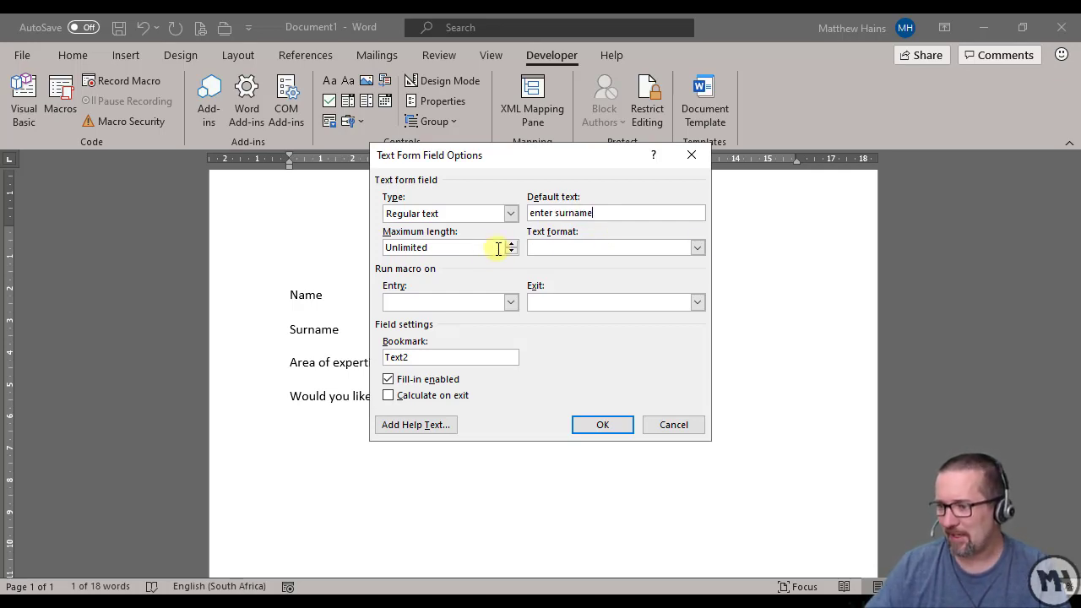
{"action": "type", "text": "20"}
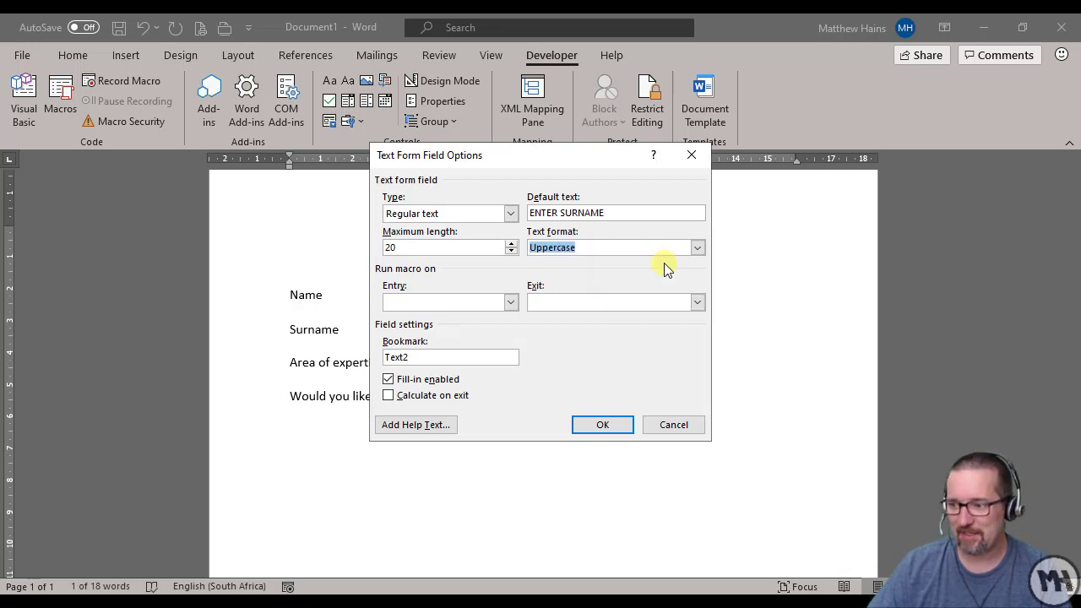
{"action": "left_click", "coordinate": [601, 424]}
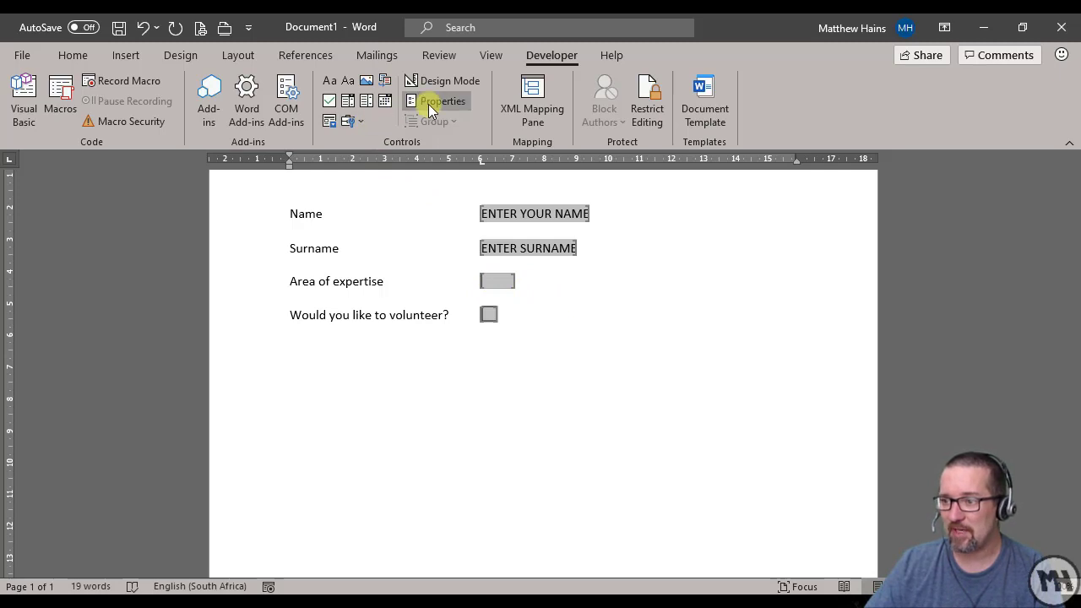
Add Underwater ice hockey, Marshmallow eating champion and Dog groomer as drop-down items
{"action": "left_click", "coordinate": [442, 101]}
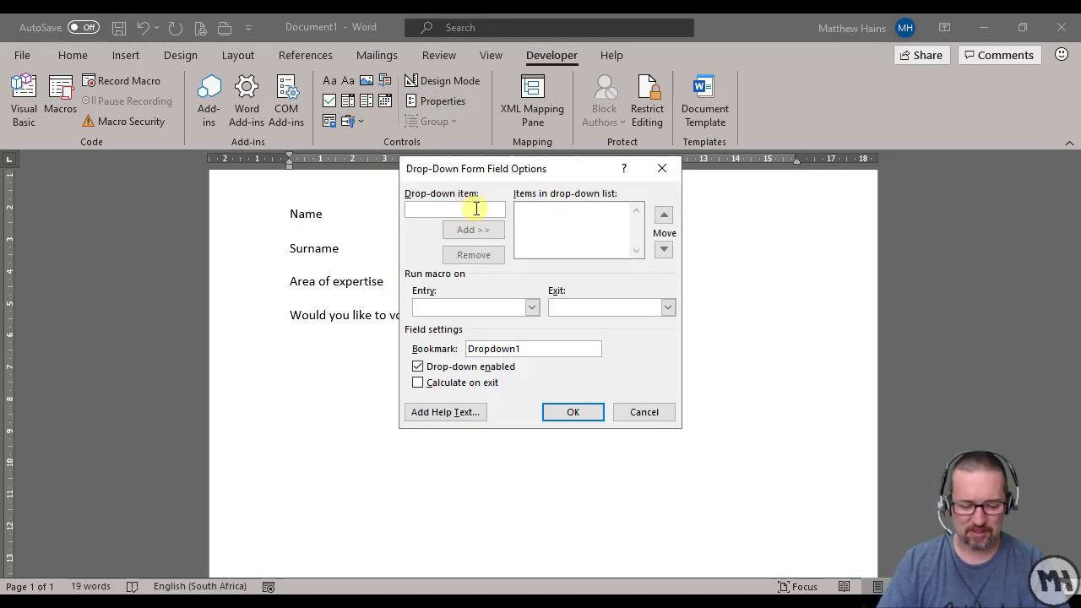
{"action": "type", "text": "Underwater ice hockey"}
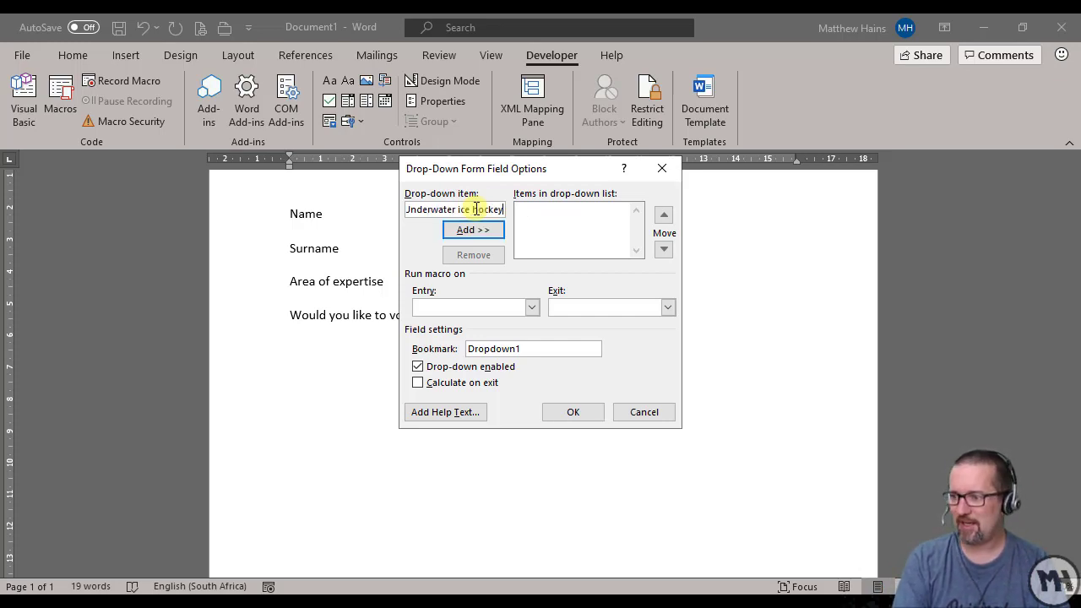
{"action": "left_click", "coordinate": [473, 230]}
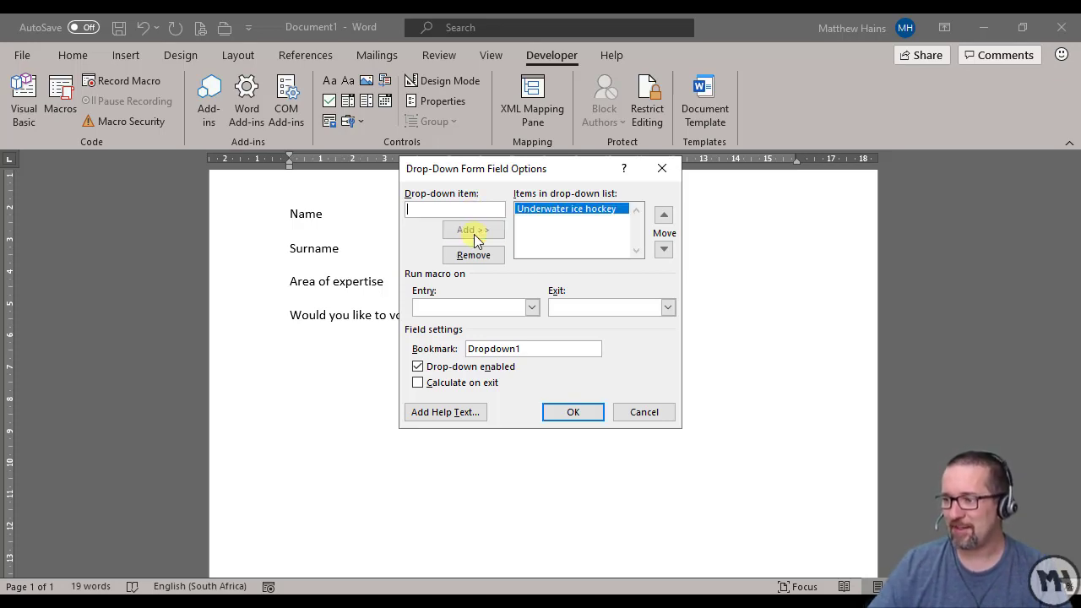
{"action": "type", "text": "M"}
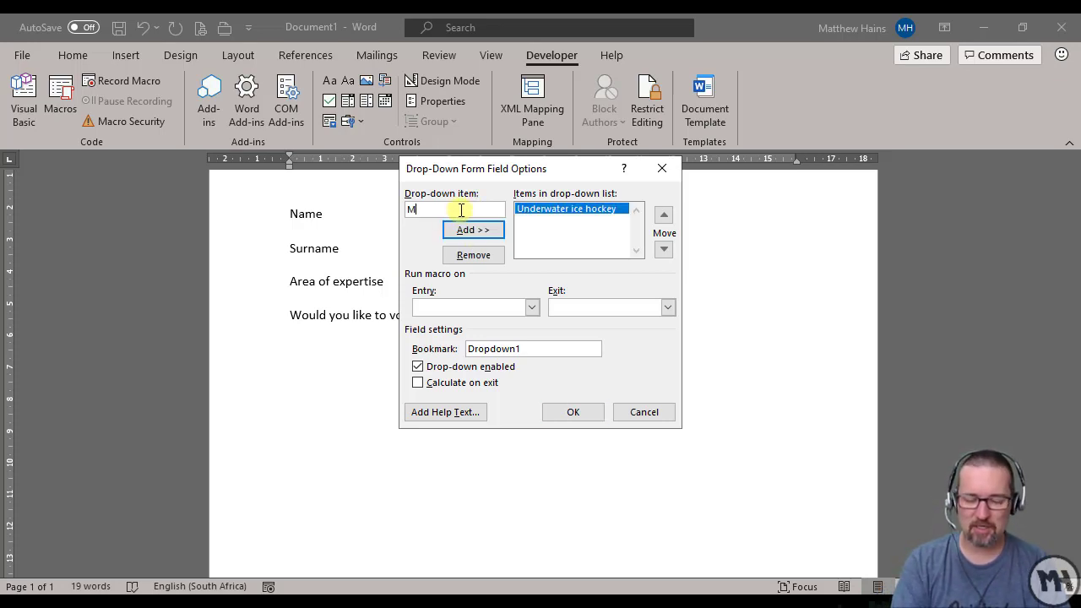
{"action": "type", "text": "arsh"}
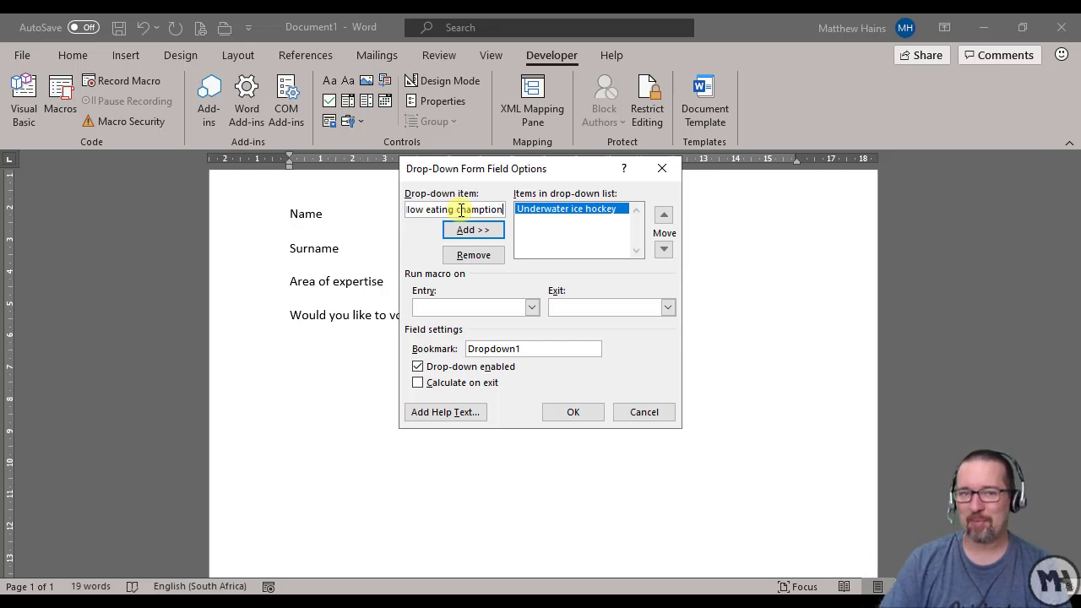
{"action": "key", "text": "BackSpace"}
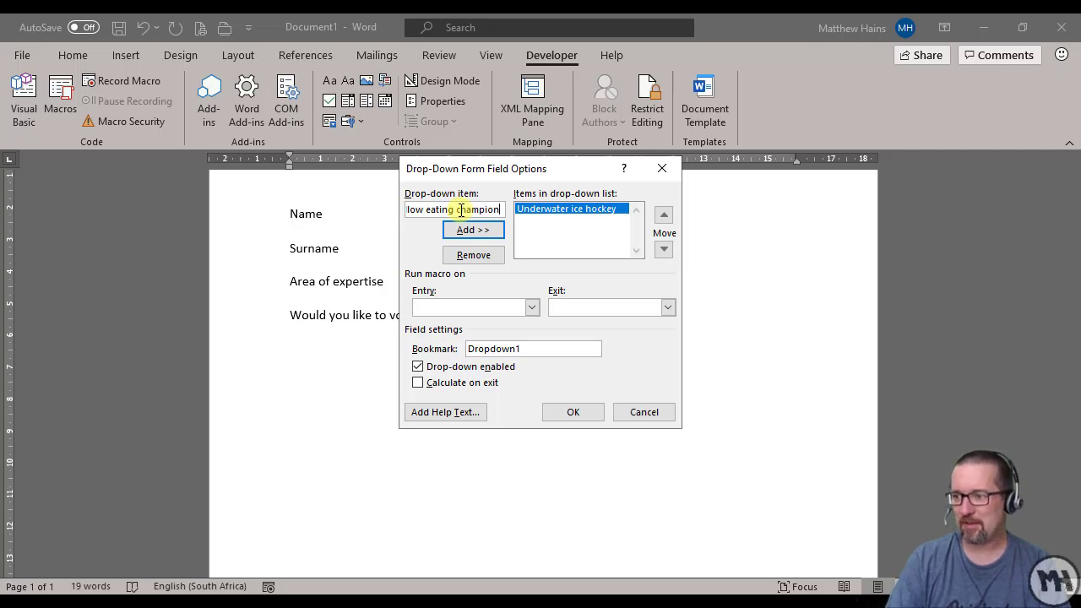
{"action": "left_click", "coordinate": [473, 230]}
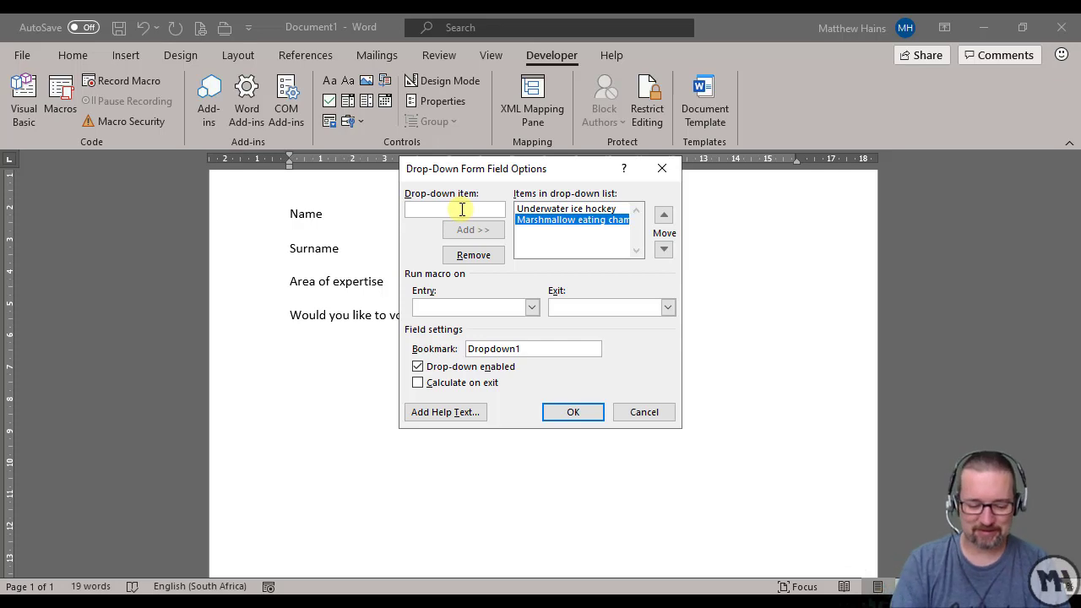
{"action": "type", "text": "Dog grl"}
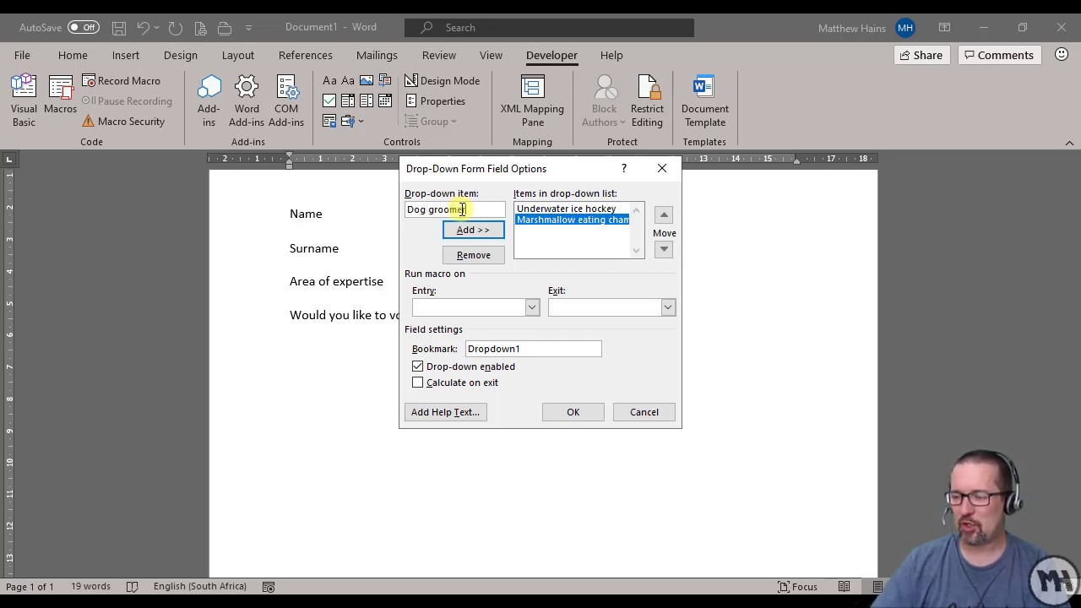
{"action": "left_click", "coordinate": [473, 230]}
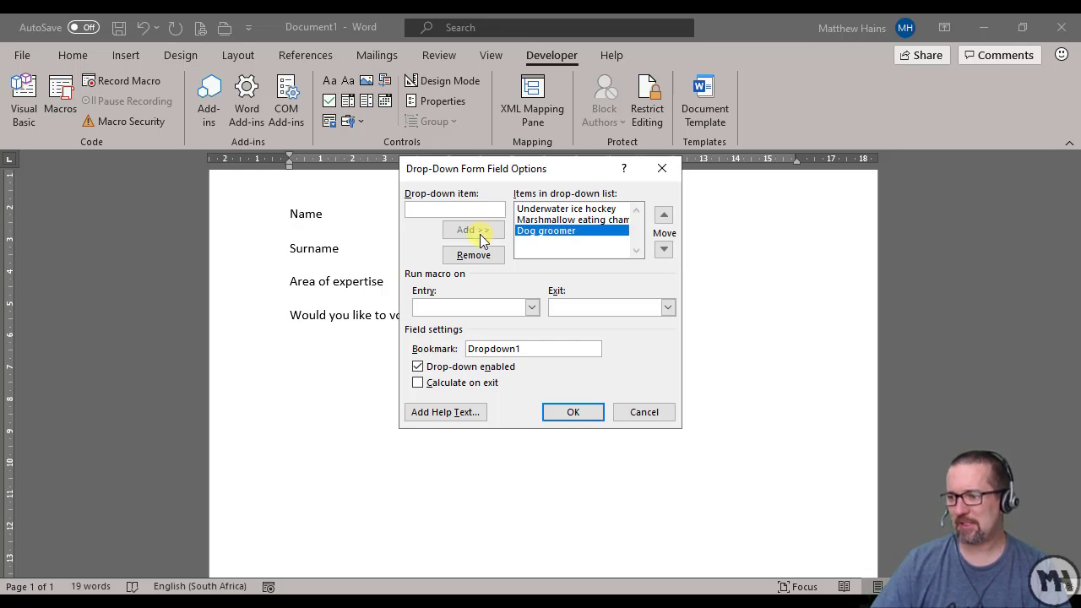
{"action": "mouse_move", "coordinate": [537, 253]}
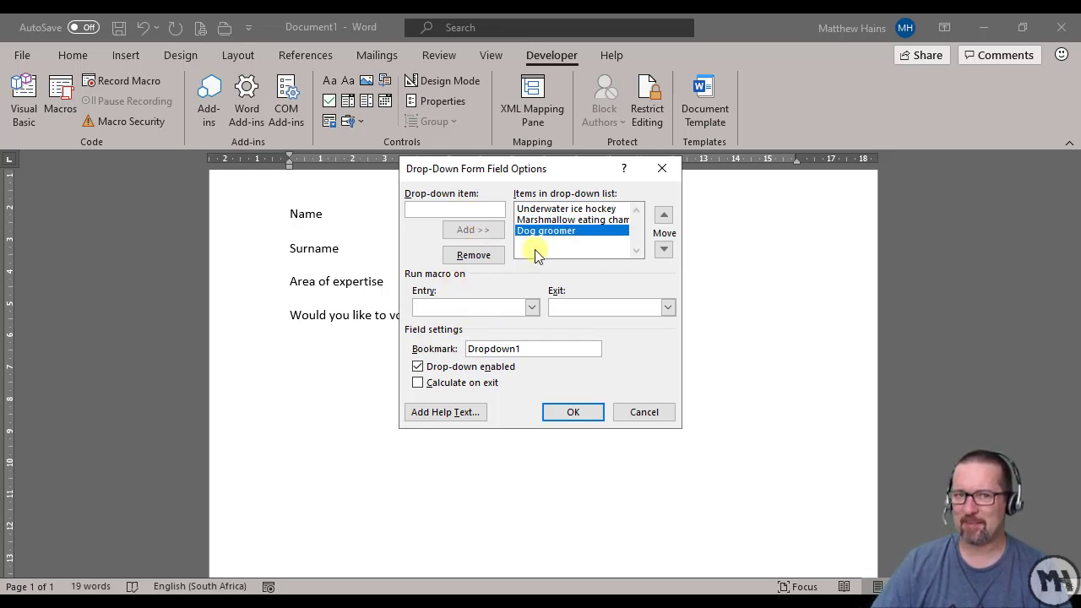
Add 'Select one', move it to the top of the list and save the drop-down options
{"action": "left_click", "coordinate": [452, 209]}
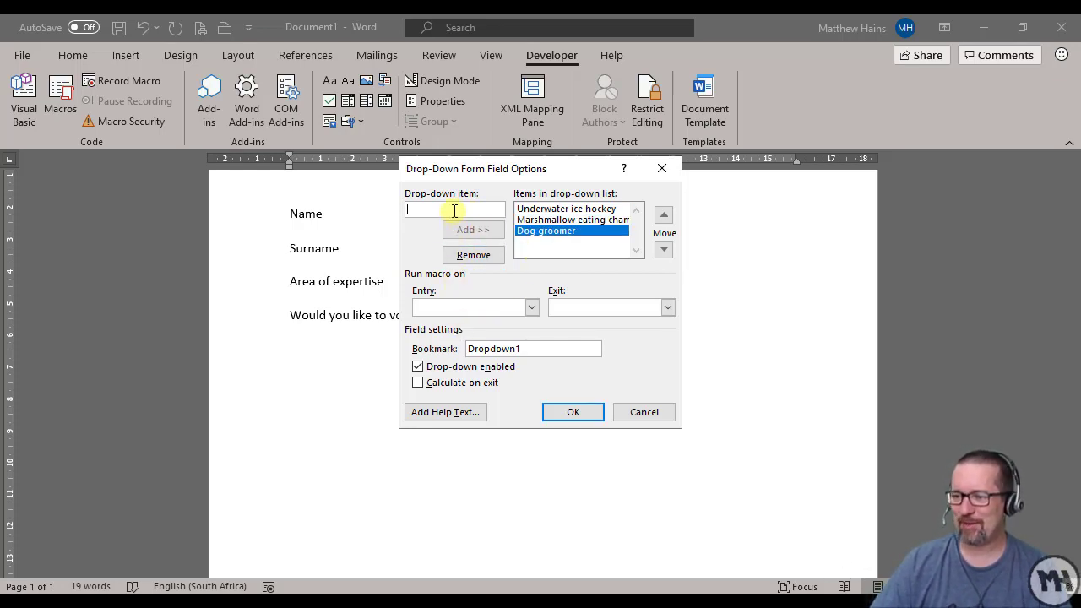
{"action": "type", "text": "Selet"}
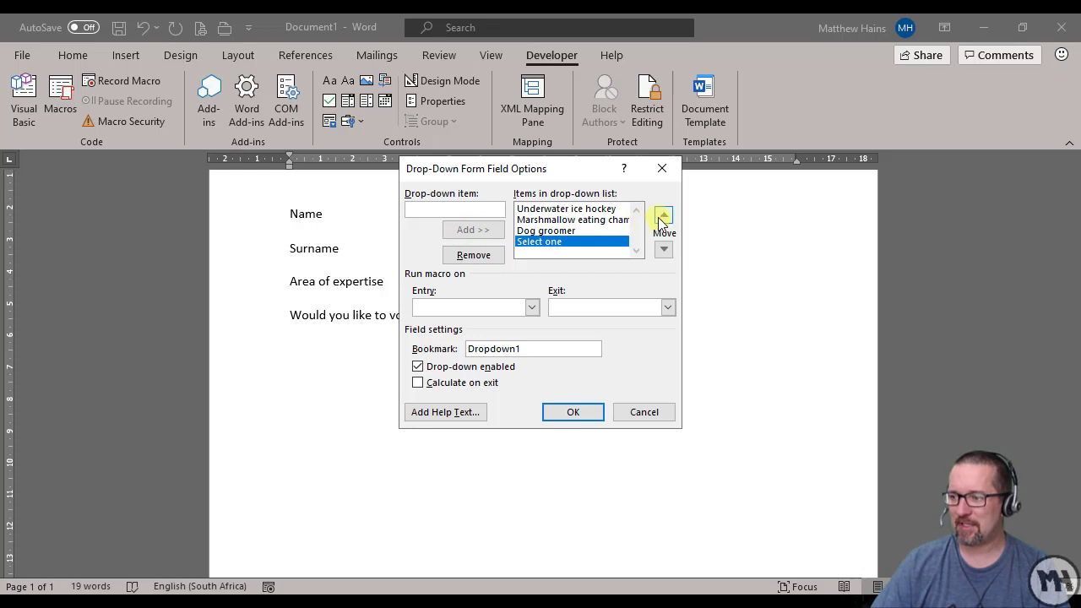
{"action": "left_click", "coordinate": [662, 216]}
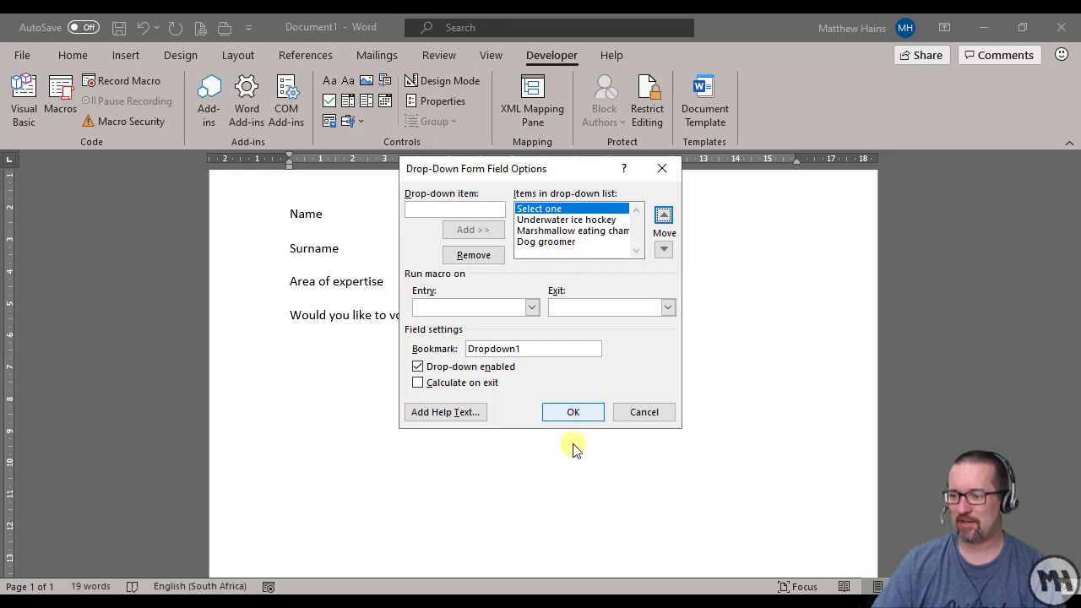
{"action": "left_click", "coordinate": [572, 412]}
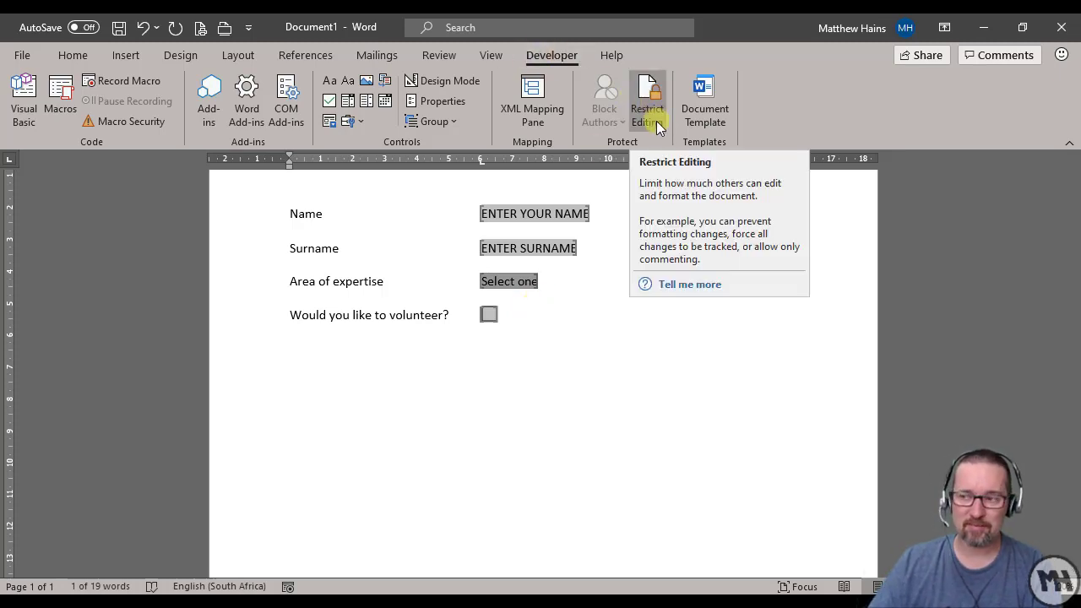
Restrict editing to Filling in forms and start enforcing protection without a password
{"action": "left_click", "coordinate": [647, 100]}
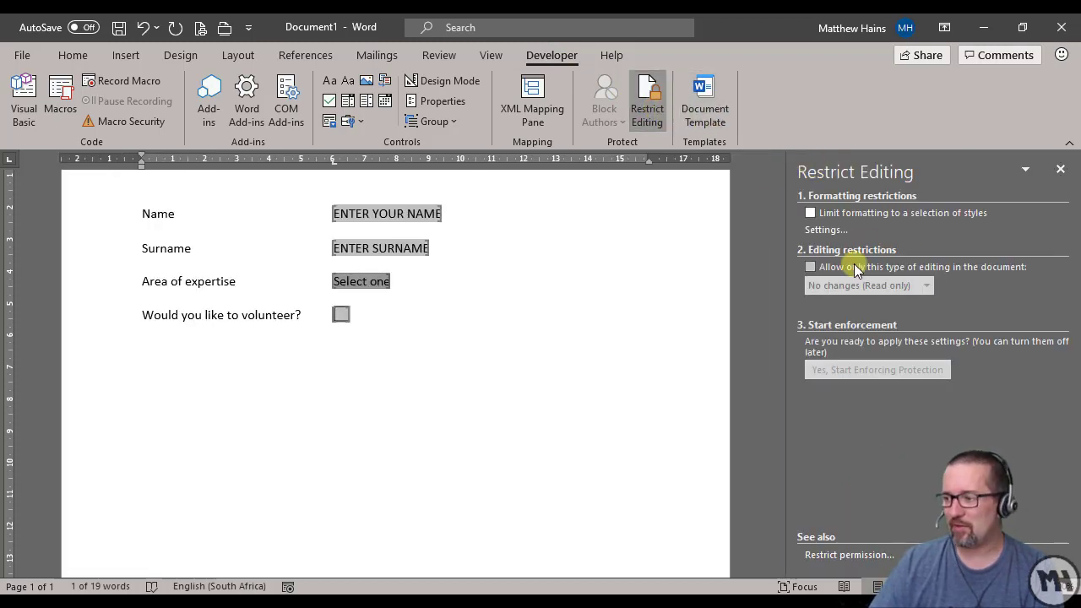
{"action": "left_click", "coordinate": [811, 267]}
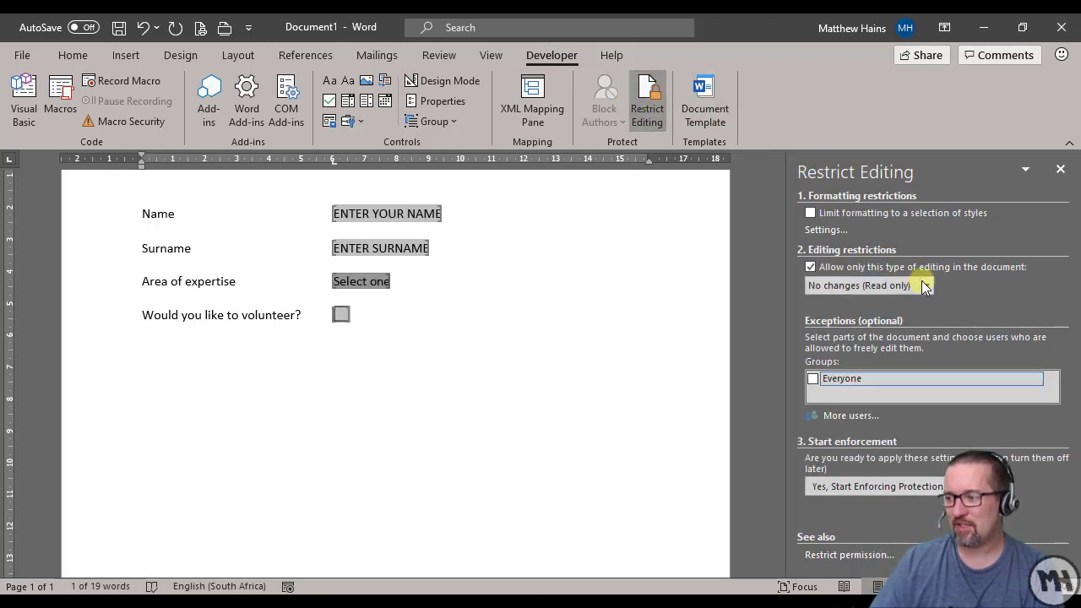
{"action": "left_click", "coordinate": [926, 284]}
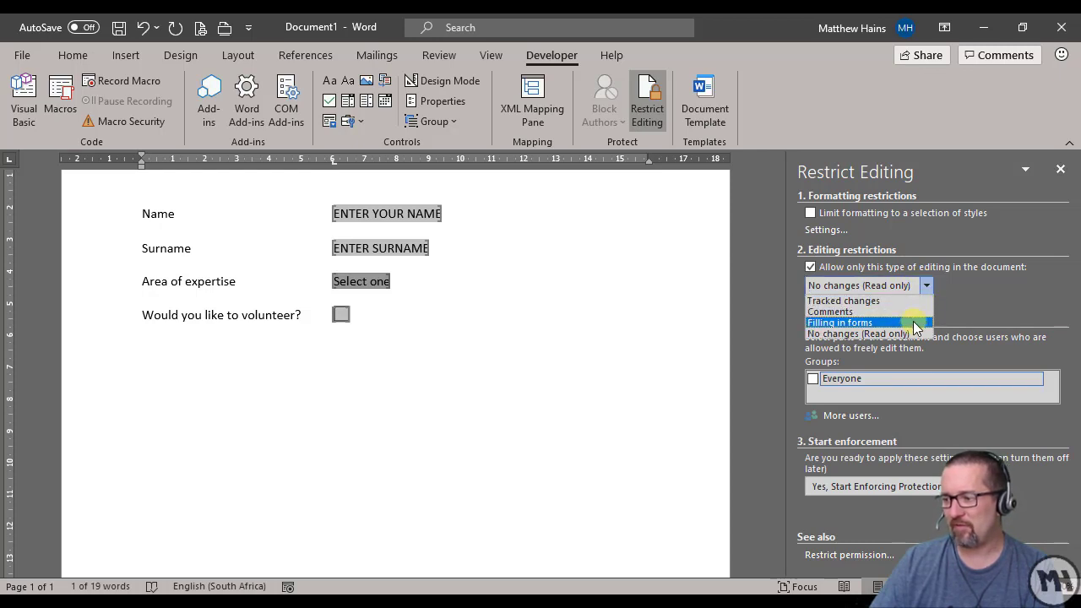
{"action": "mouse_move", "coordinate": [839, 322]}
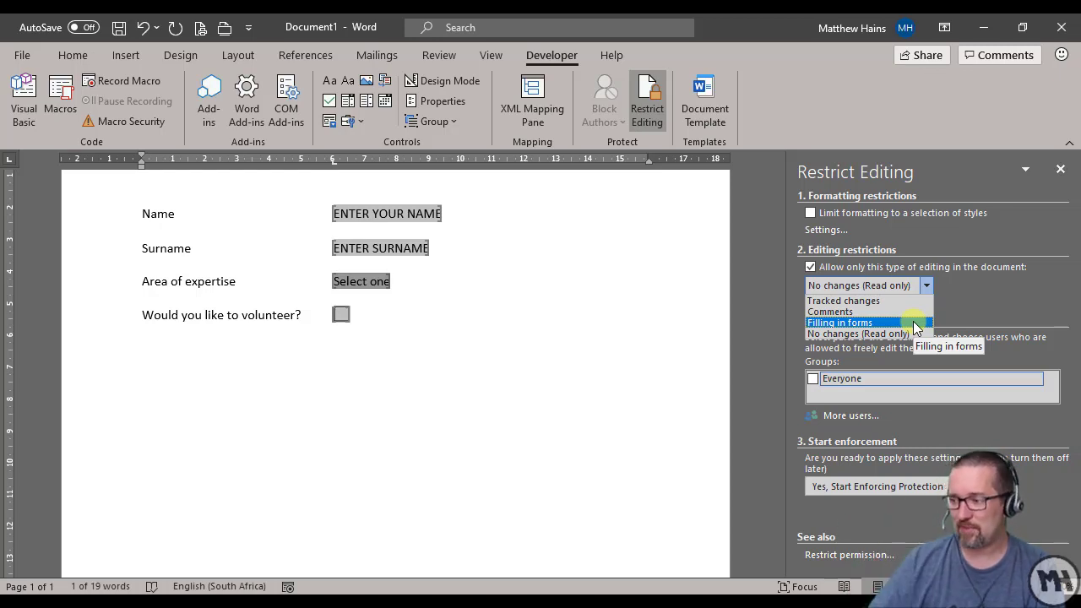
{"action": "left_click", "coordinate": [839, 322]}
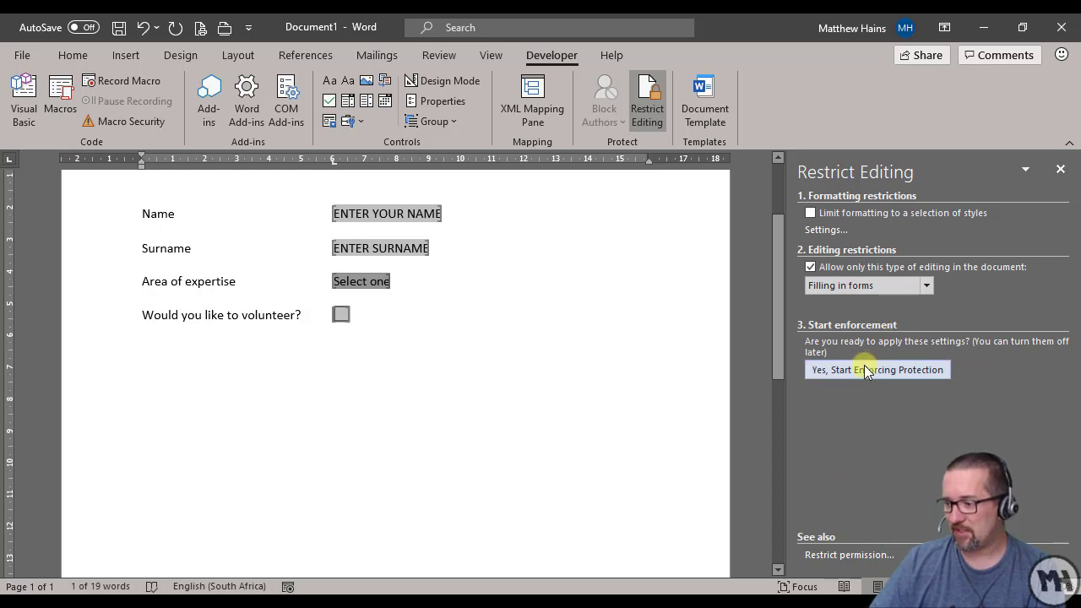
{"action": "left_click", "coordinate": [876, 368]}
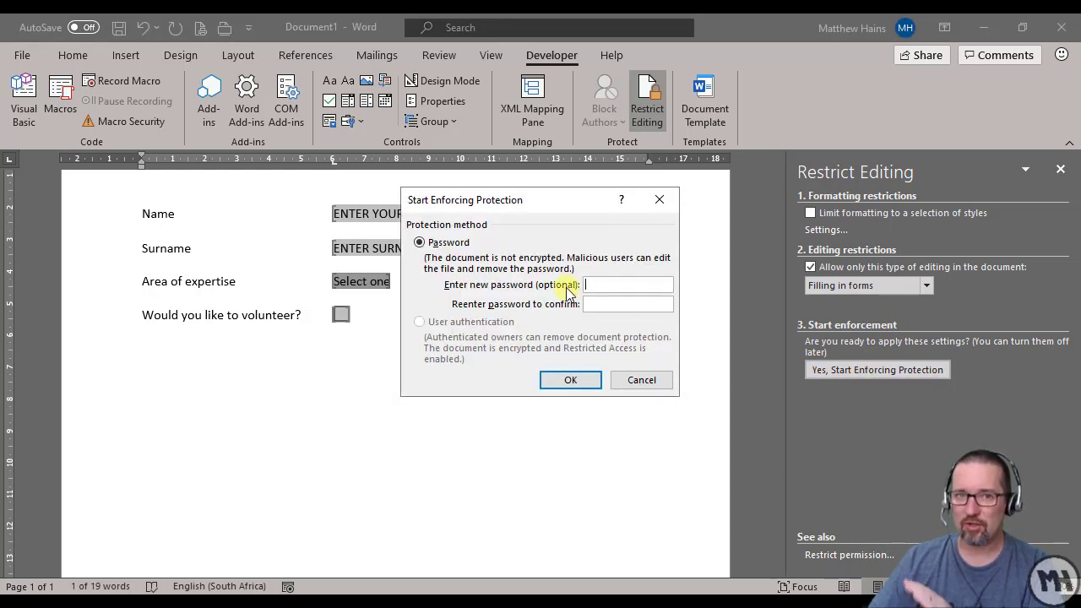
{"action": "left_click", "coordinate": [571, 378]}
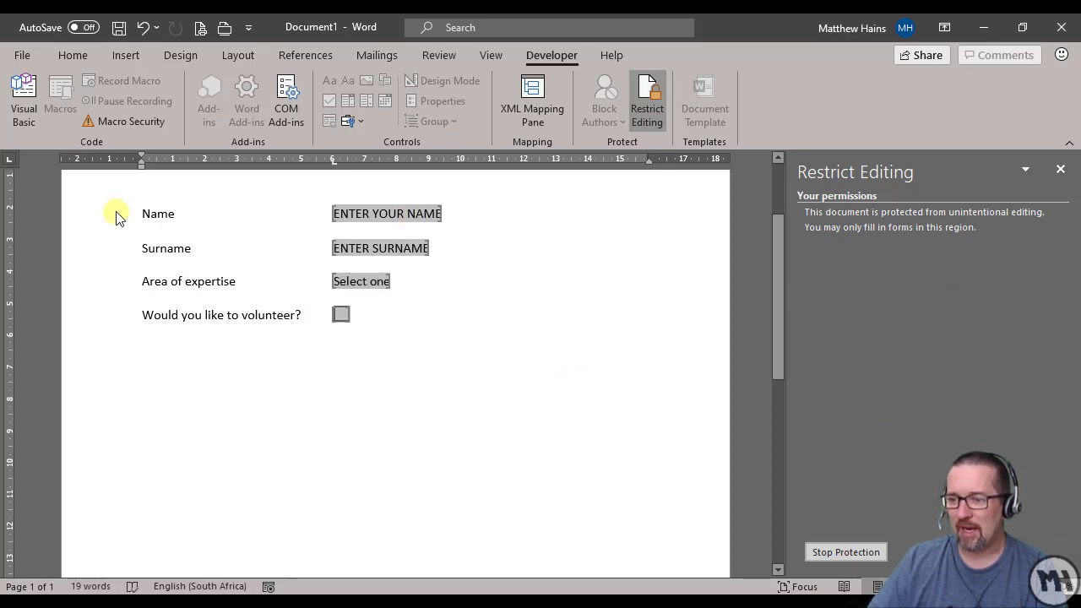
Test the form: junk text in Name and Surname, Underwater ice hockey chosen, volunteer box ticked
{"action": "left_click", "coordinate": [361, 280]}
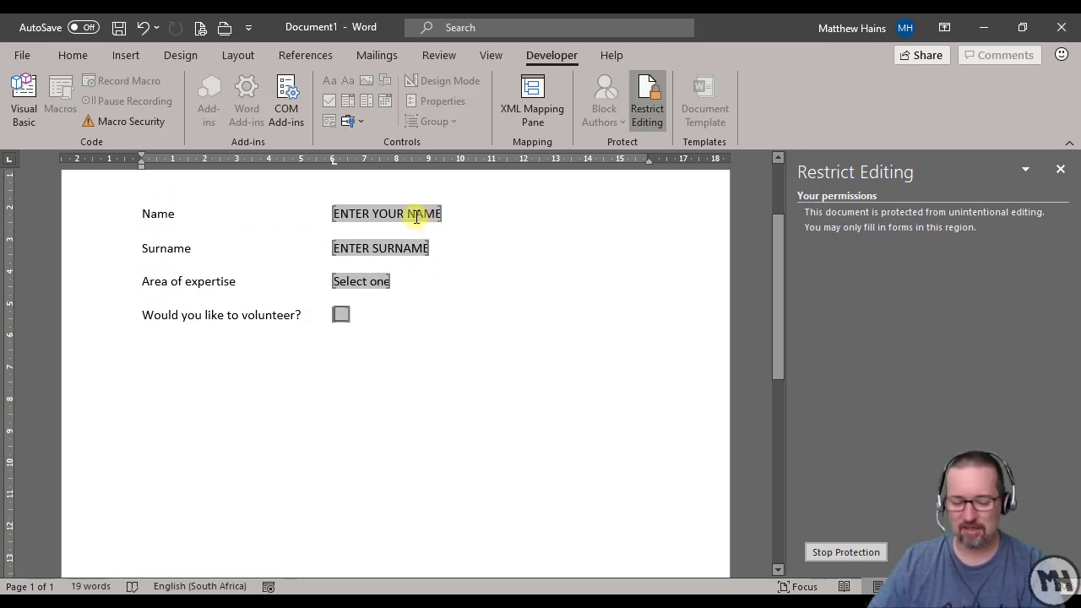
{"action": "type", "text": "Nghhgf"}
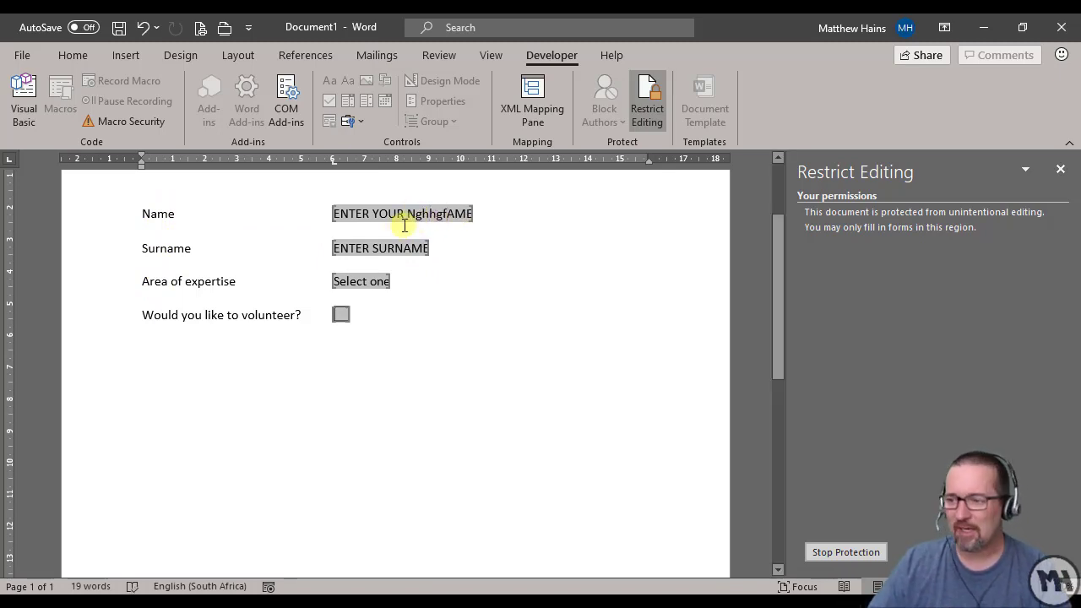
{"action": "type", "text": "fghgfh"}
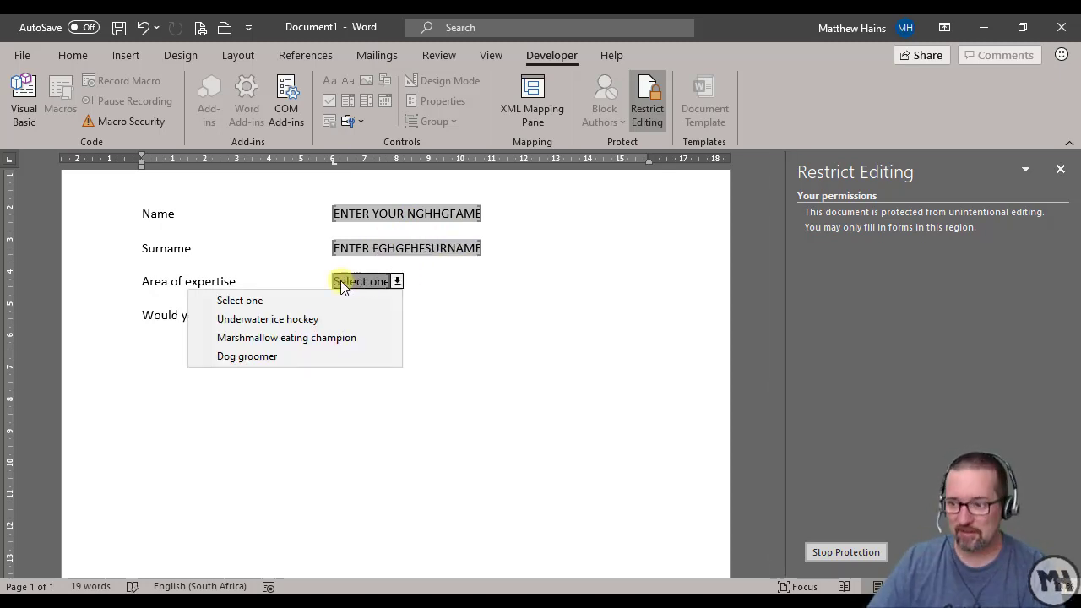
{"action": "mouse_move", "coordinate": [287, 318]}
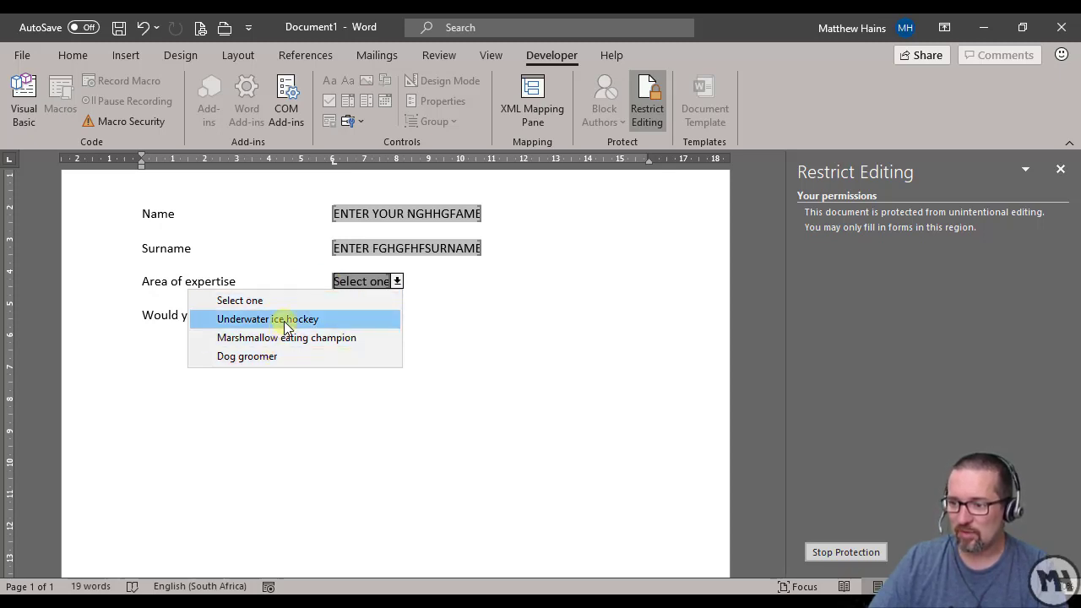
{"action": "left_click", "coordinate": [267, 317]}
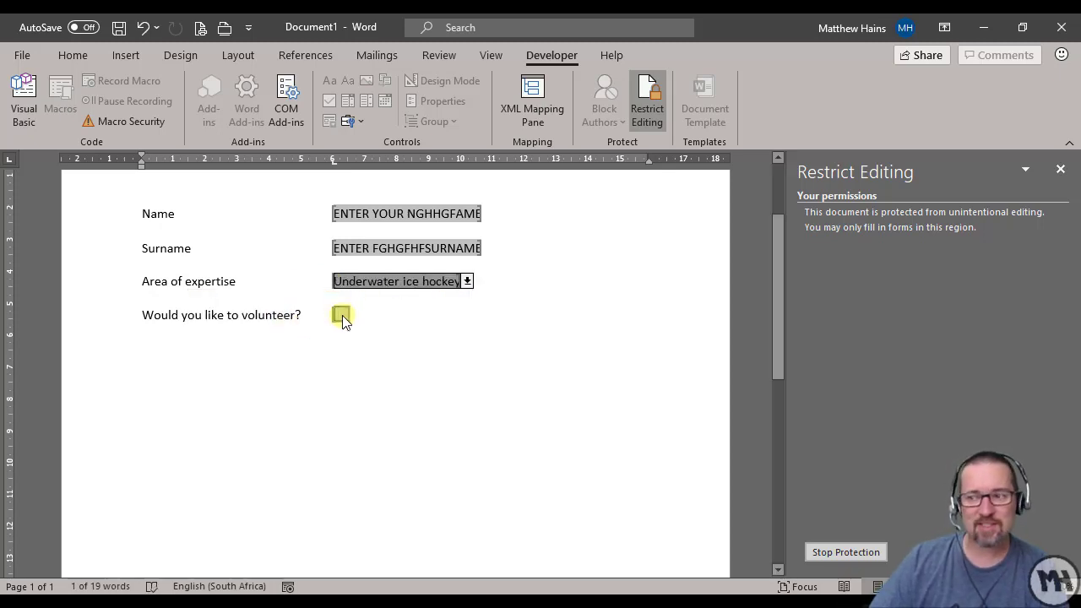
{"action": "left_click", "coordinate": [341, 314]}
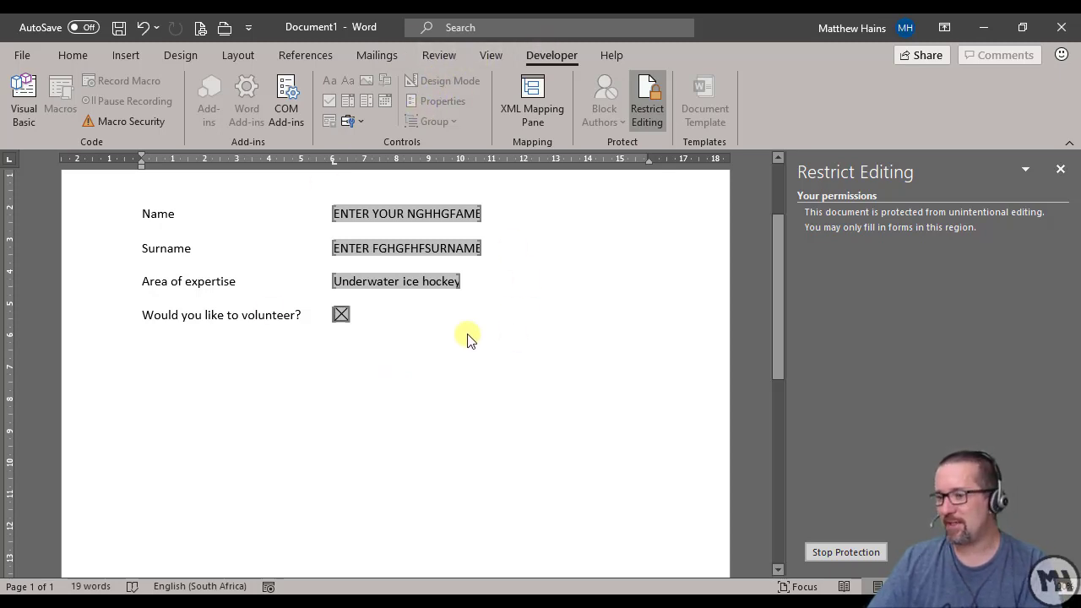
{"action": "mouse_move", "coordinate": [168, 200]}
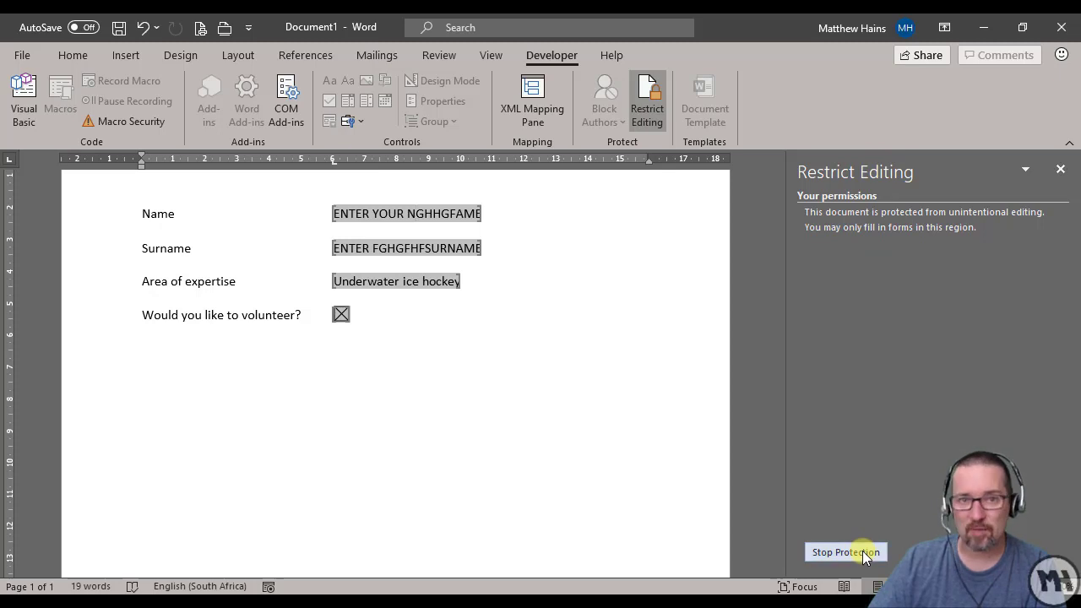
Stop protection so the form is editable again
{"action": "left_click", "coordinate": [844, 550]}
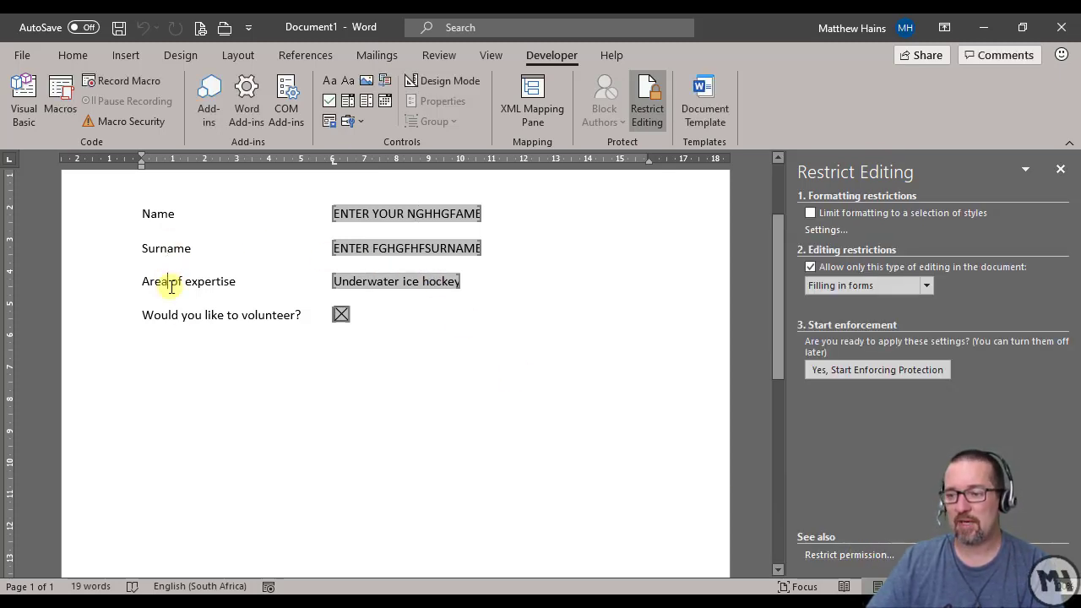
{"action": "mouse_move", "coordinate": [426, 344]}
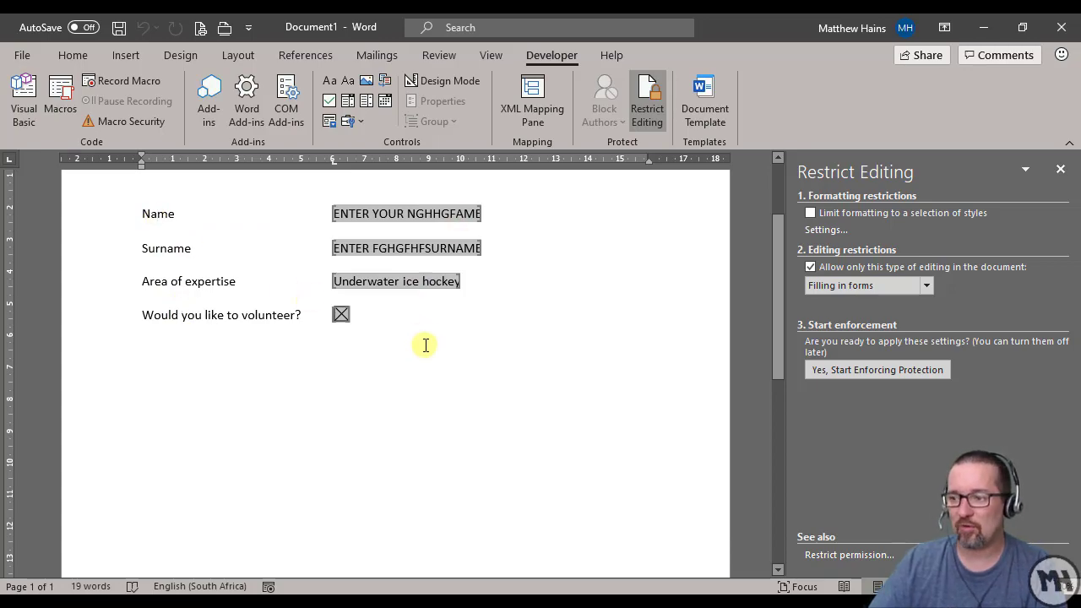
{"action": "mouse_move", "coordinate": [425, 368]}
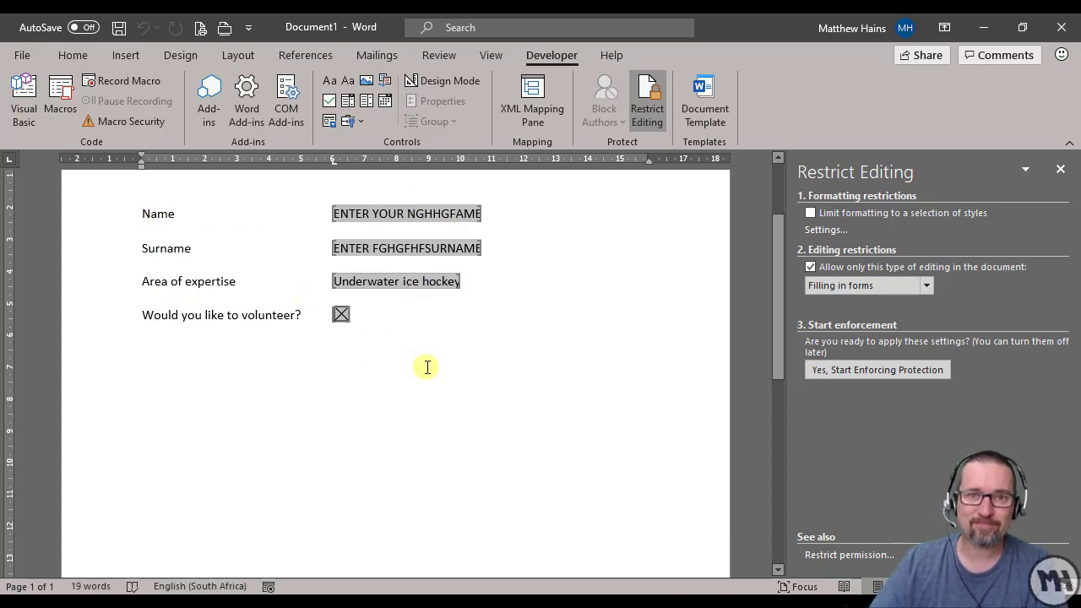